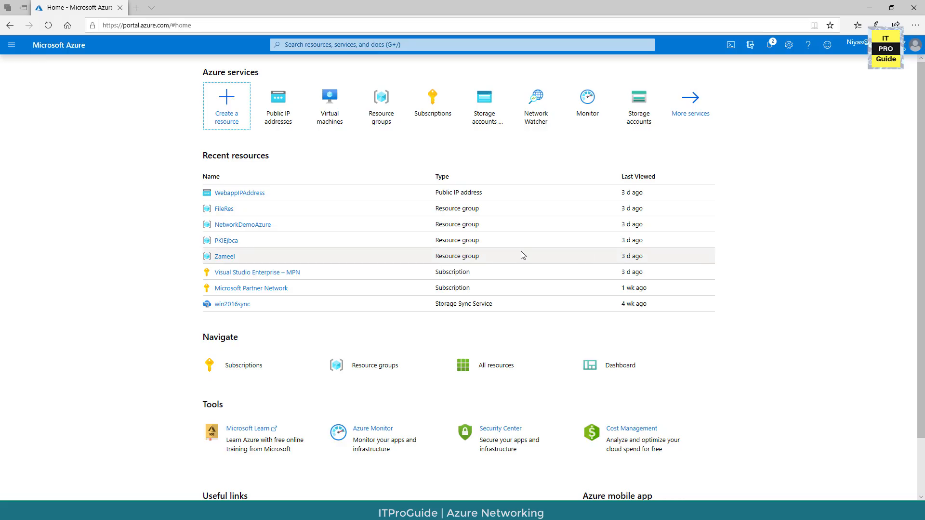
mouse_move(553, 253)
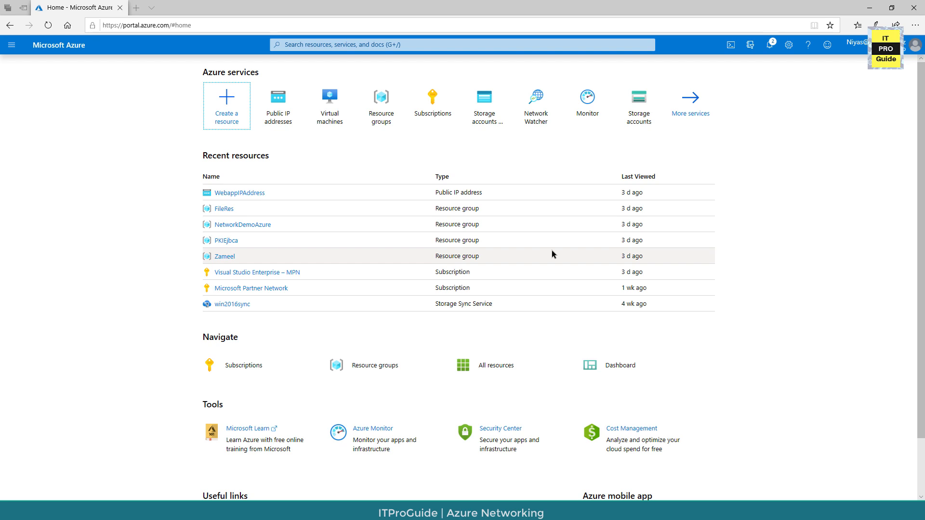
mouse_move(278, 106)
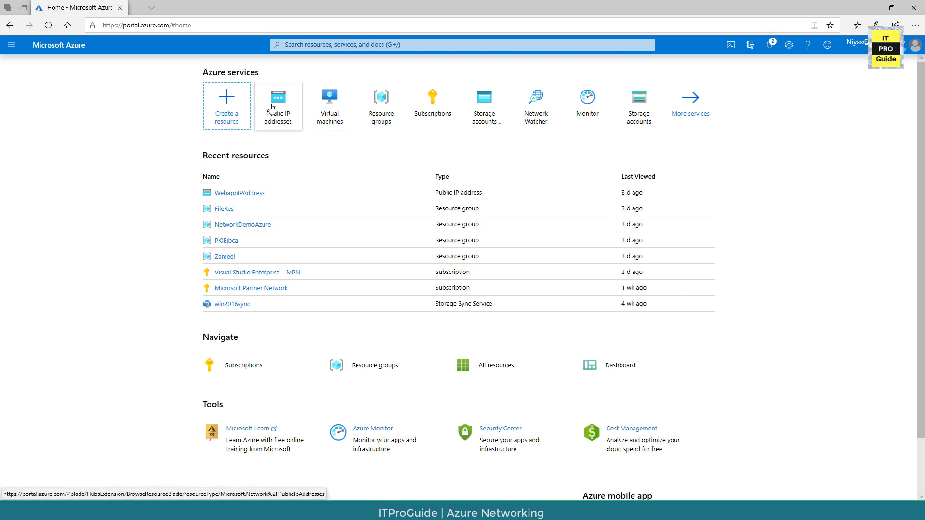
mouse_move(275, 88)
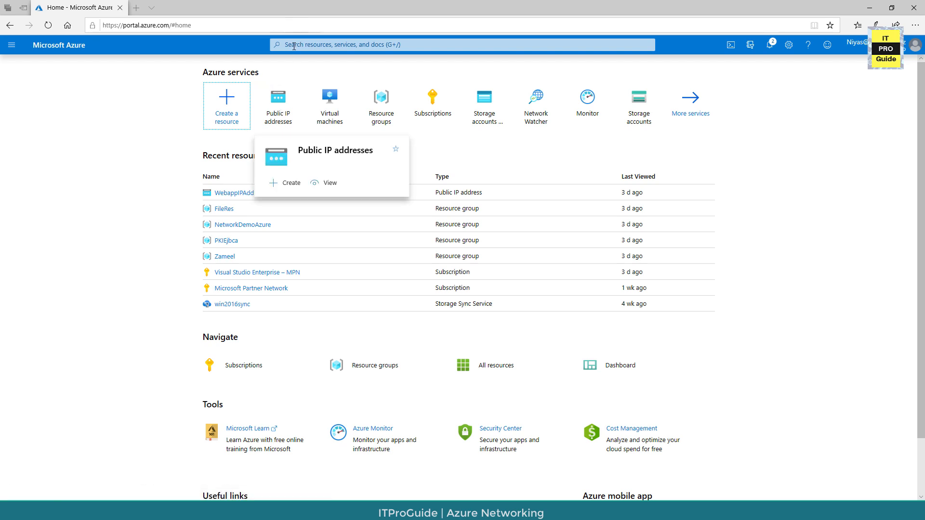
Step: Search the portal home for "publi" to surface the Public IP addresses service
text(publ)
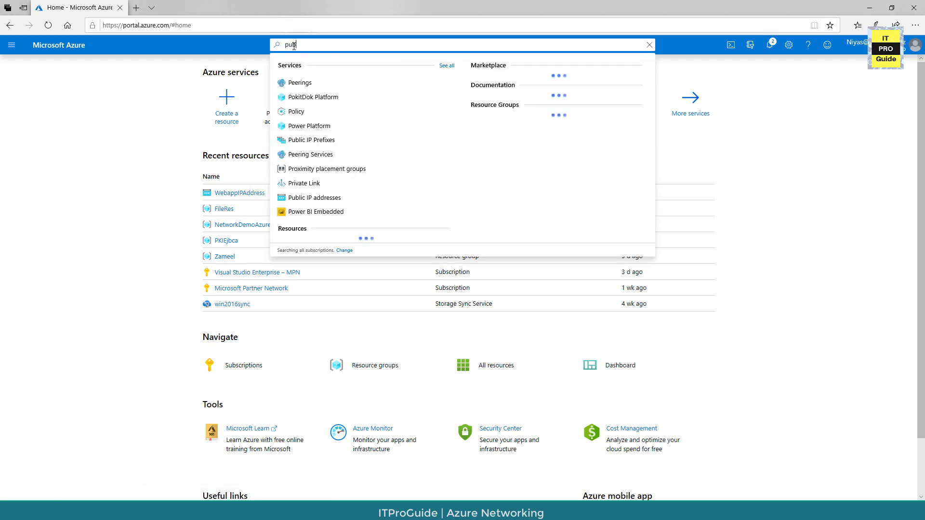
text(i)
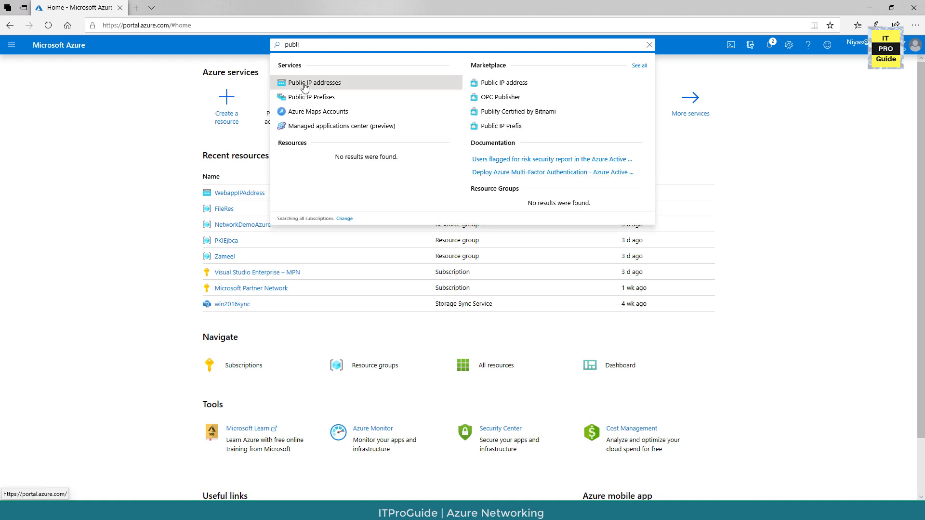
Step: Go to the Public IP addresses list, which holds the existing WebappIPAddress
click(314, 82)
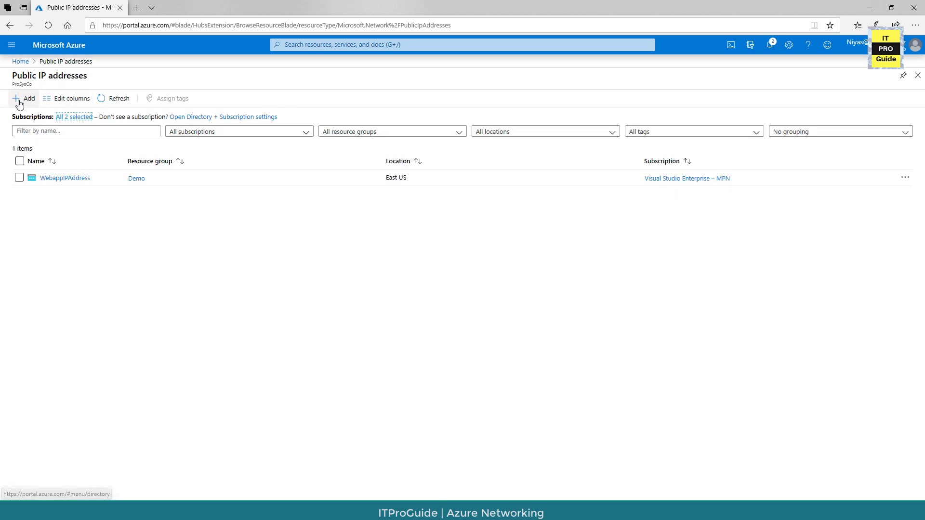
mouse_move(24, 98)
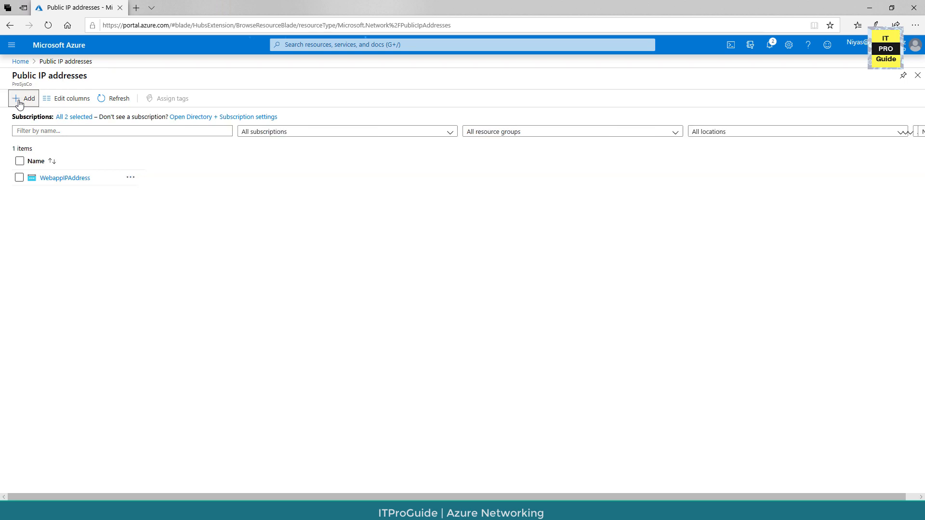
Step: Begin a new public IP address with IP version set to Both (IPv4 and IPv6)
click(25, 98)
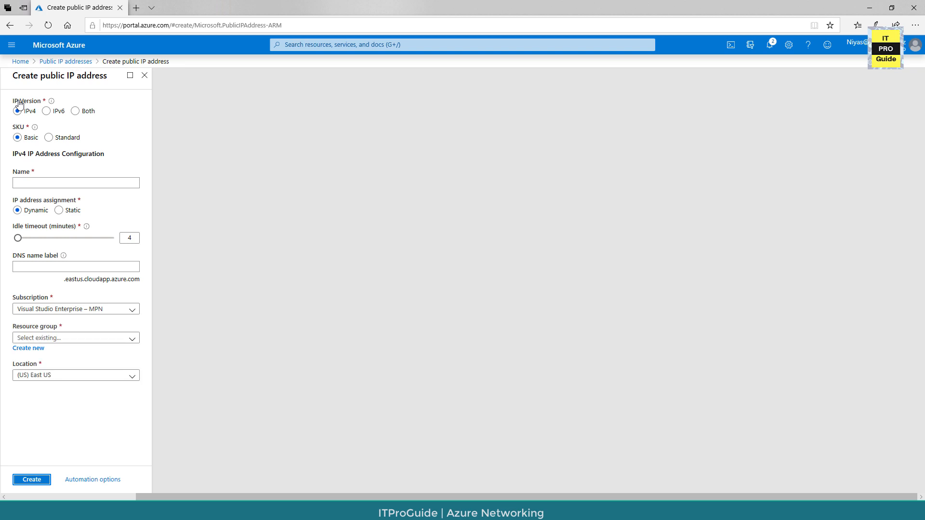
mouse_move(3, 263)
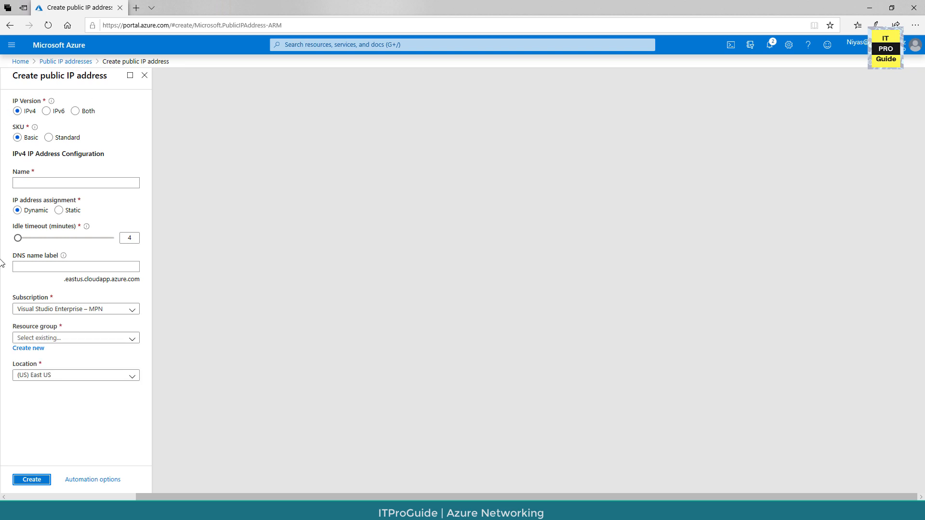
mouse_move(18, 278)
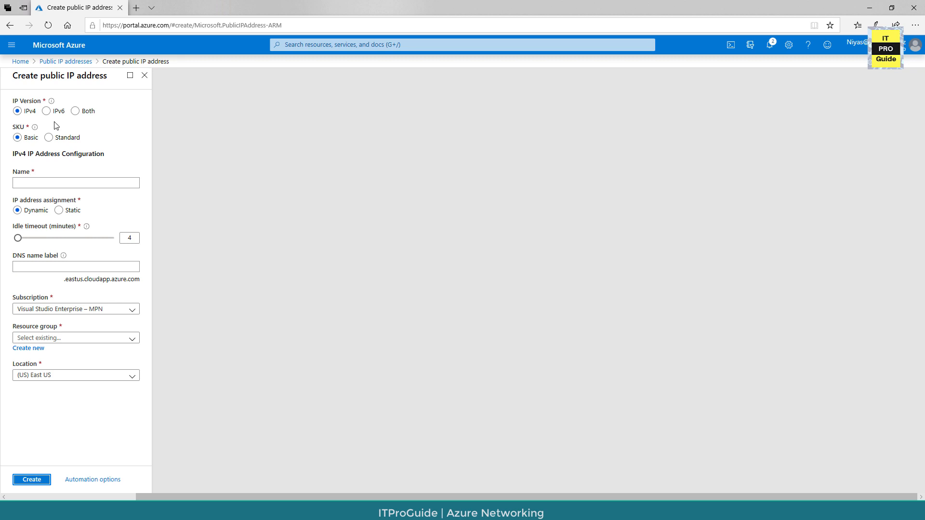
mouse_move(16, 108)
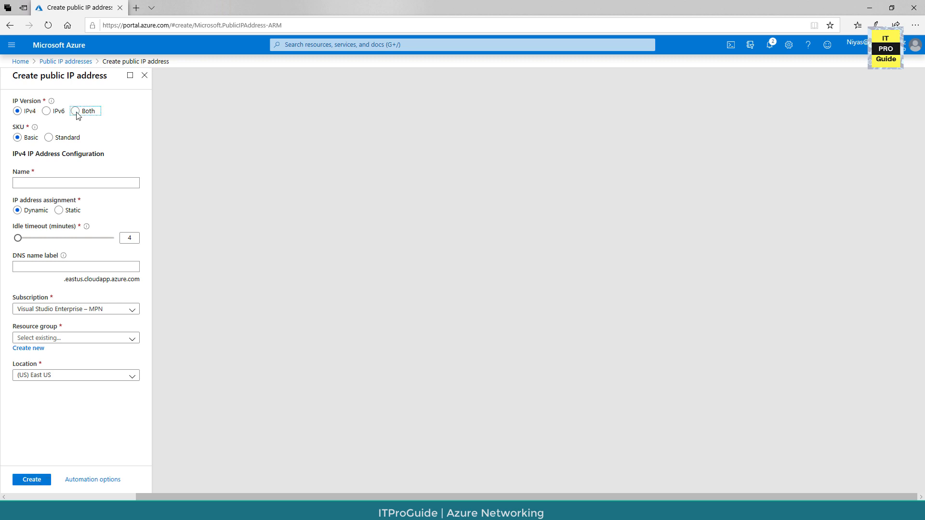
click(76, 110)
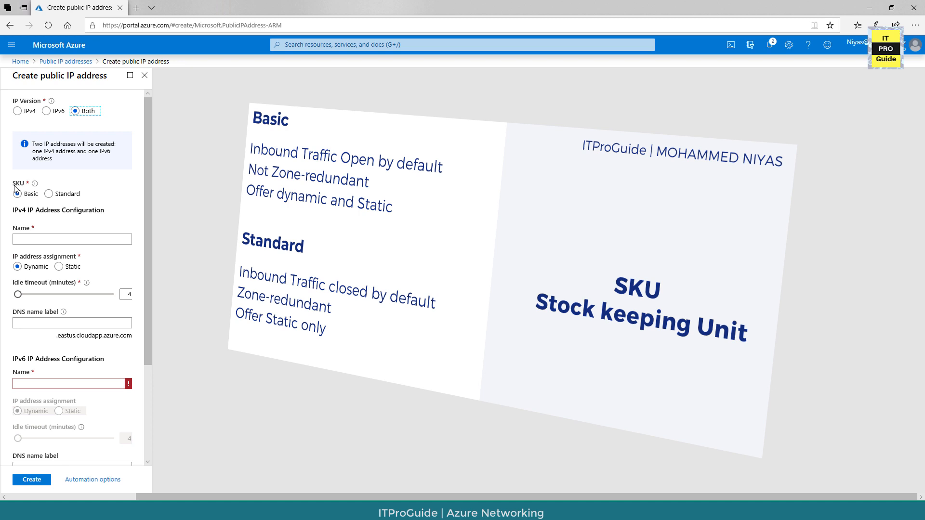
Step: Choose the Standard SKU so the address assignment becomes static
click(50, 193)
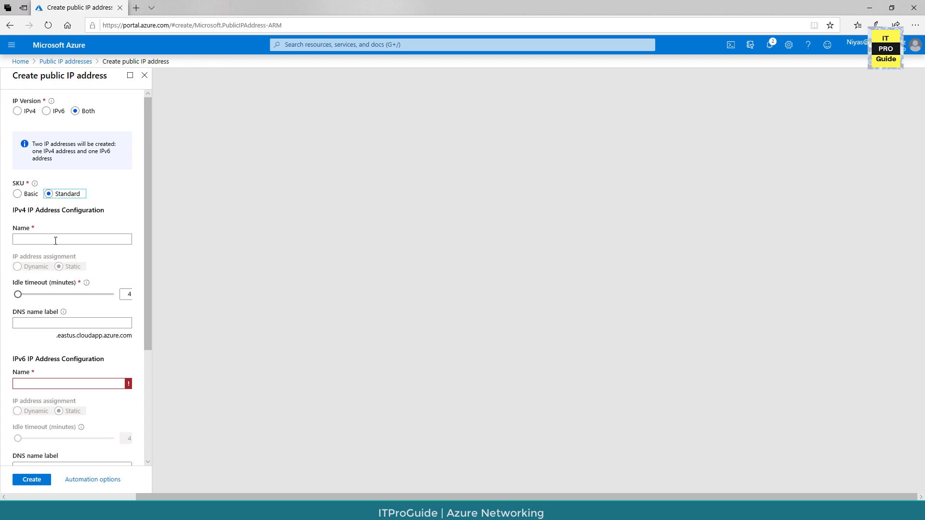
Step: Name the IPv4 address webappdemo with DNS name label webappdemo123
text(w)
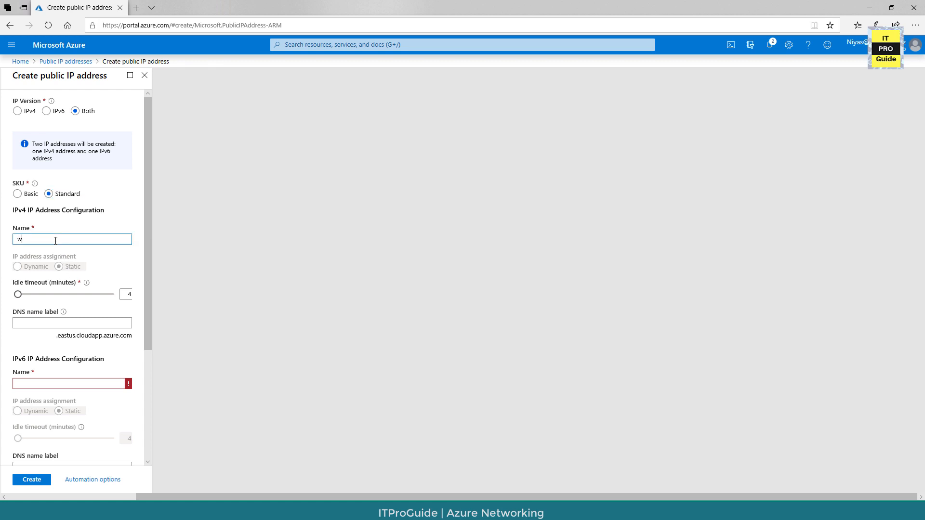
text(ebapp)
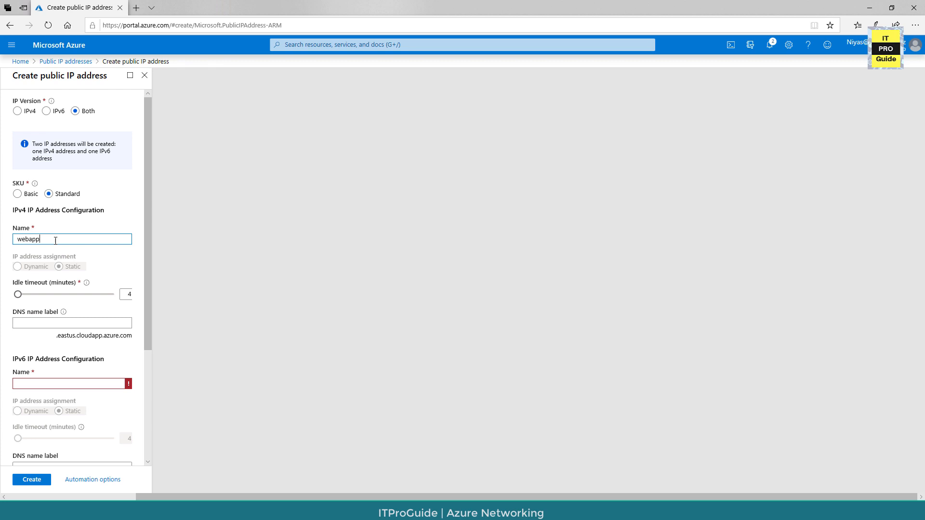
text(demo)
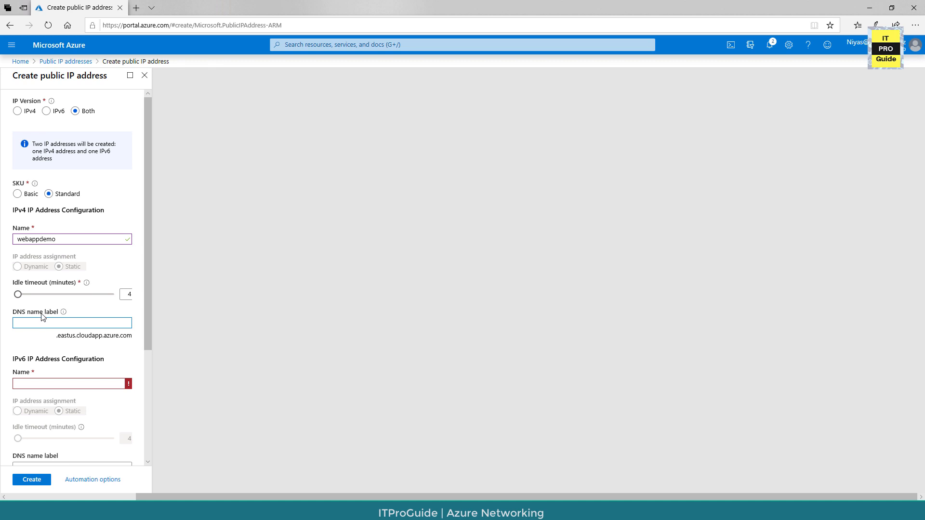
text(webappdemo12)
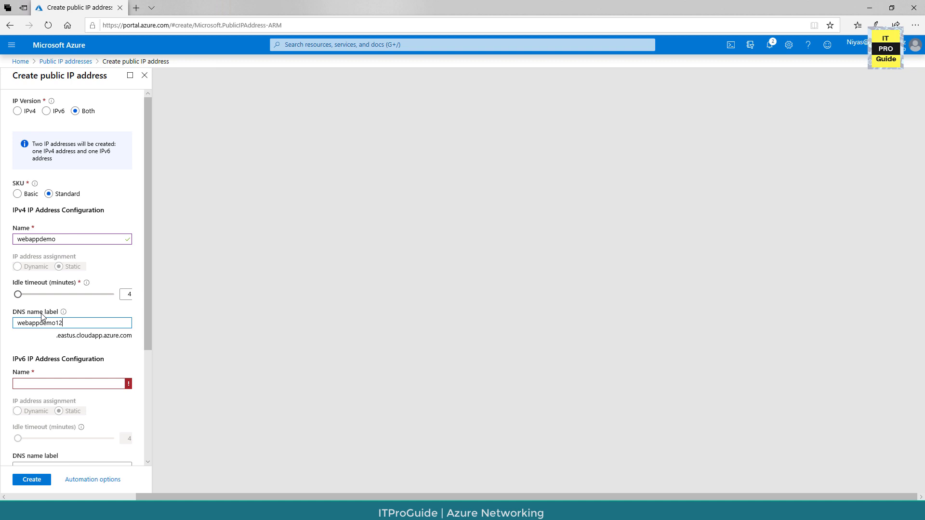
text(3)
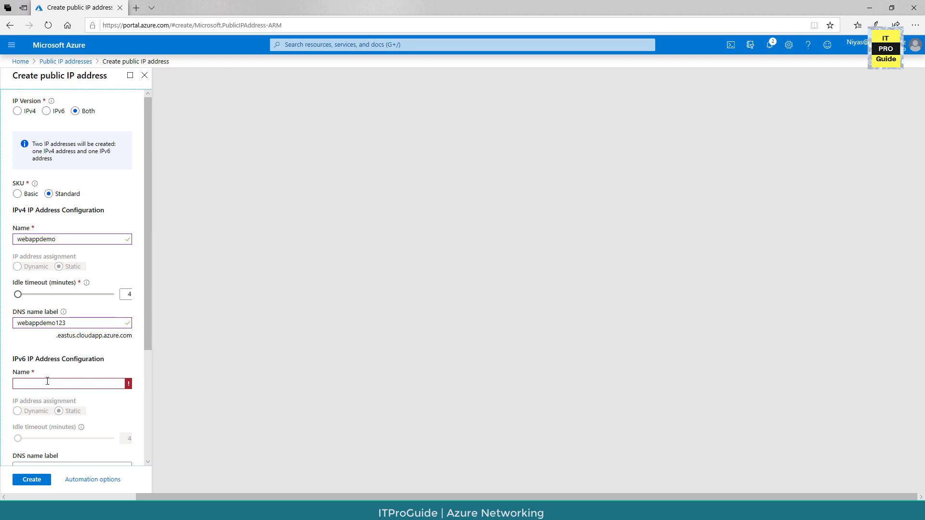
scroll(down, 3)
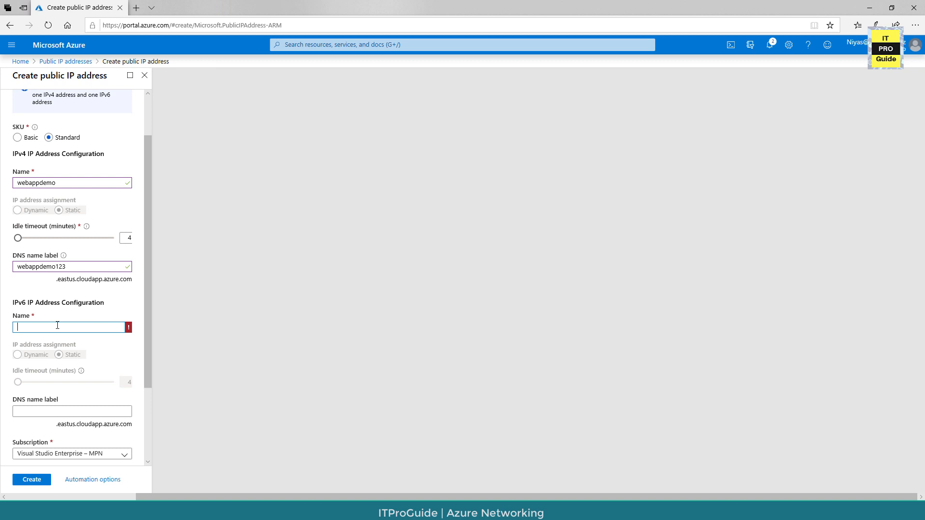
Step: Limit the address to IPv4 only and assign it a new resource group named demoweb
click(18, 110)
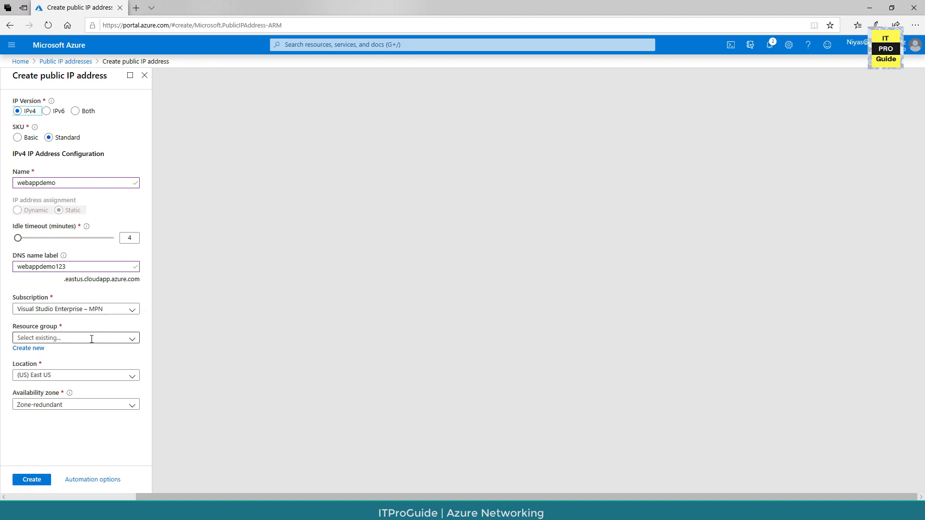
mouse_move(27, 347)
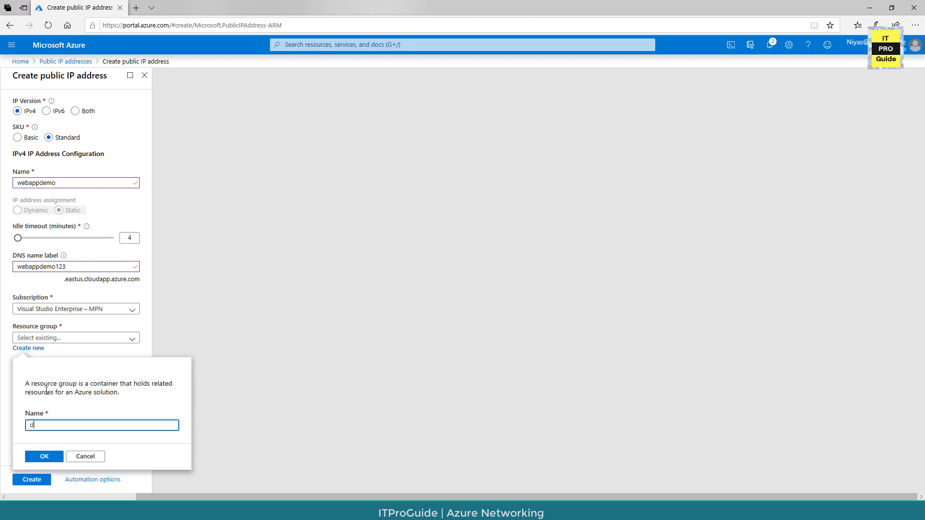
text(demoweb)
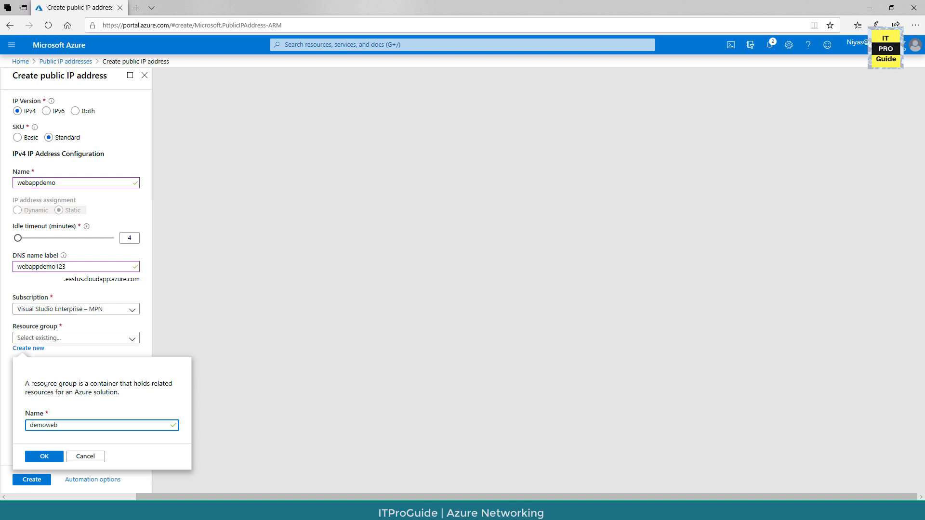
click(43, 456)
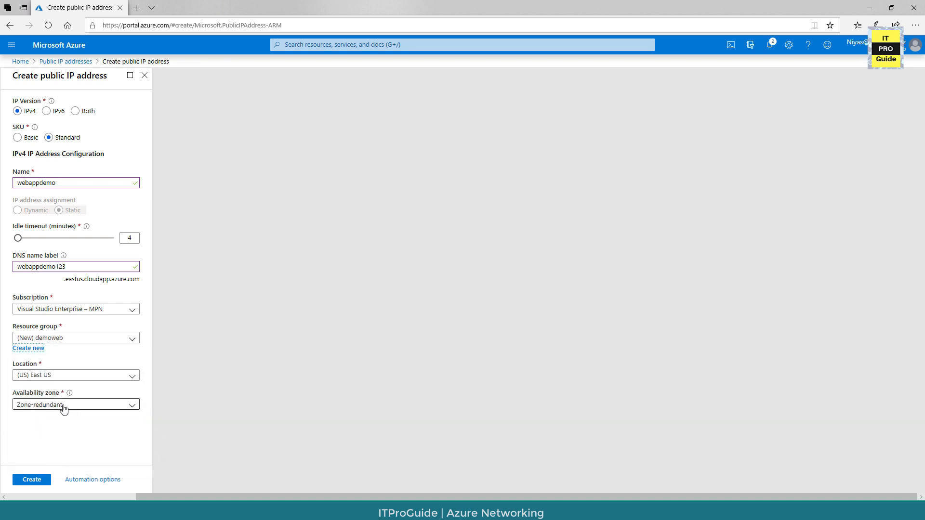
Step: Keep availability zone Zone-redundant and SKU Standard, then create the webappdemo address
click(75, 405)
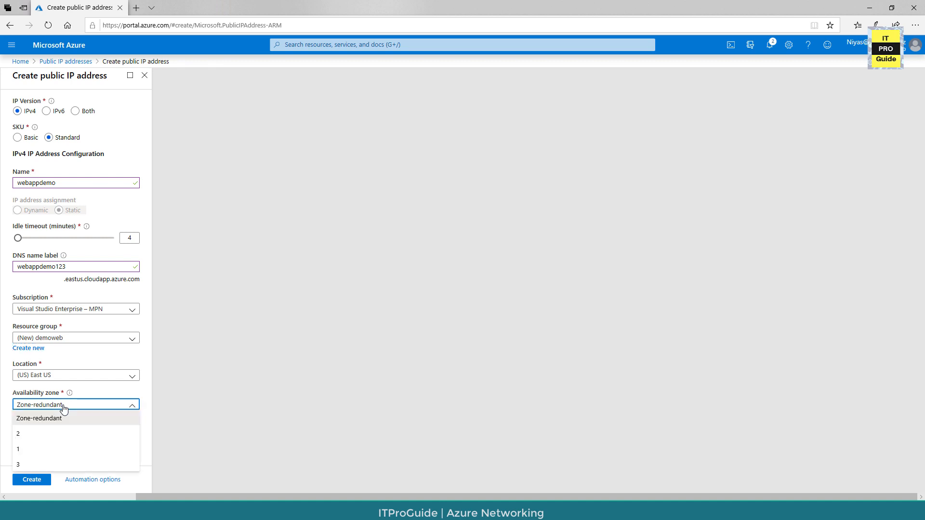
click(39, 418)
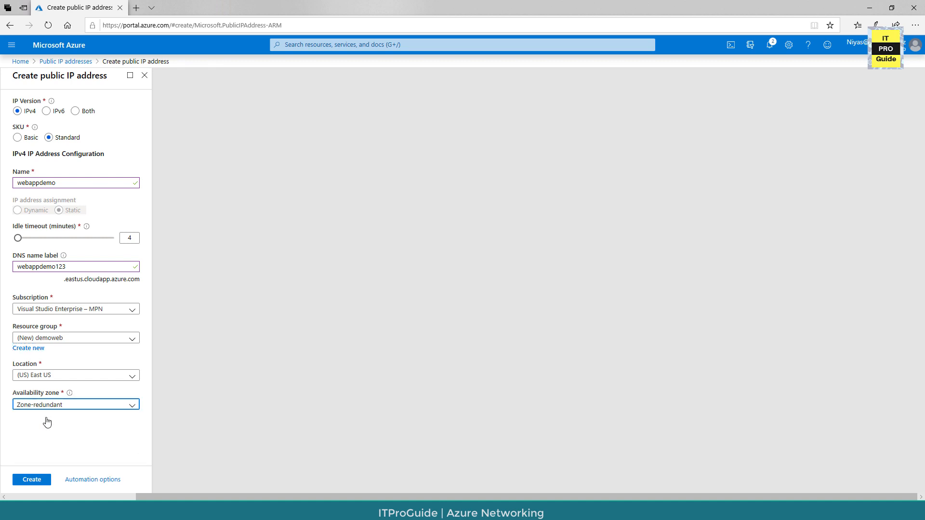
click(18, 137)
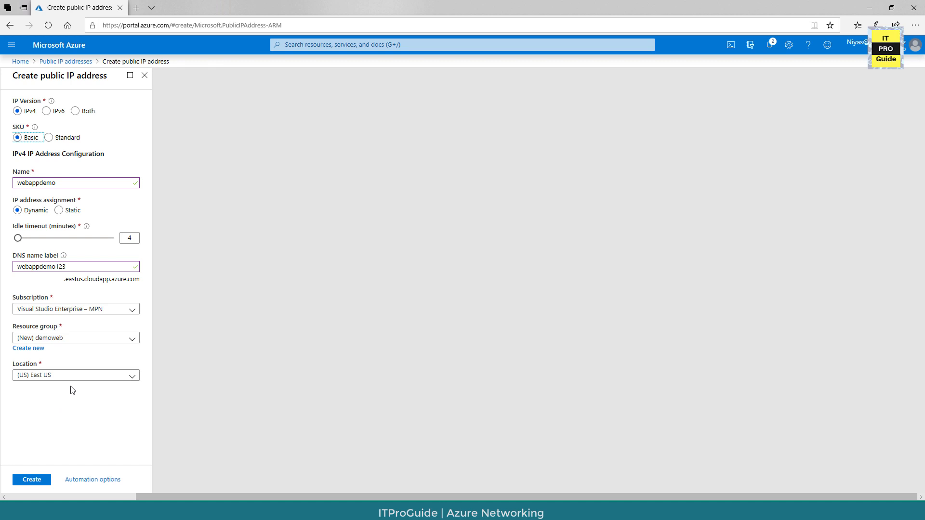
click(48, 138)
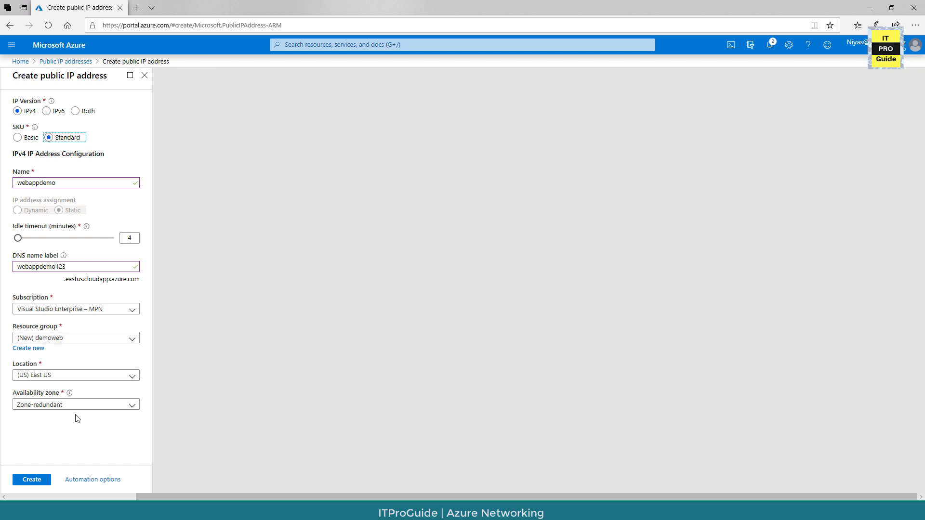
click(30, 479)
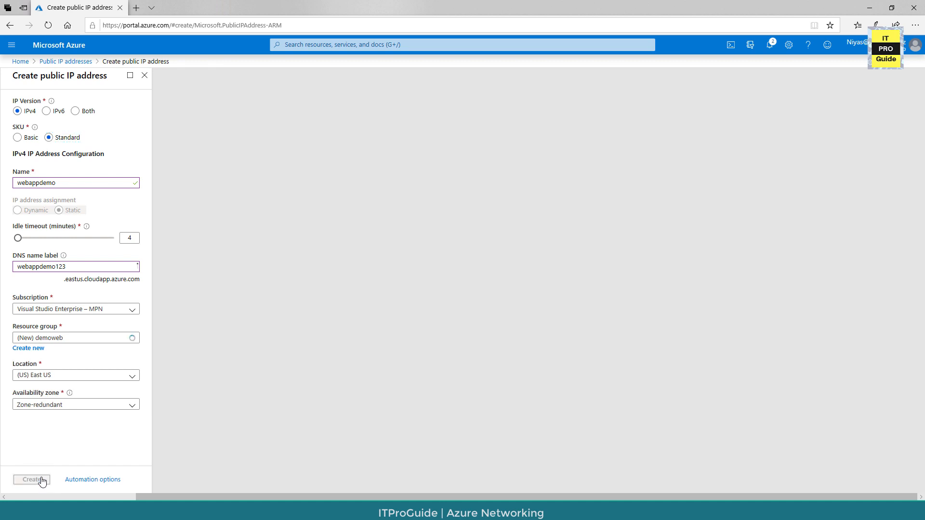
click(30, 479)
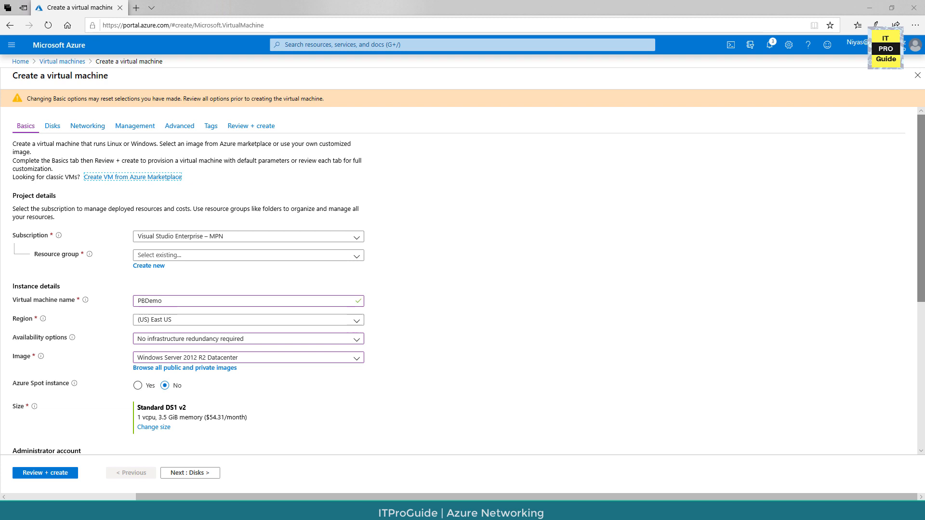
mouse_move(726, 314)
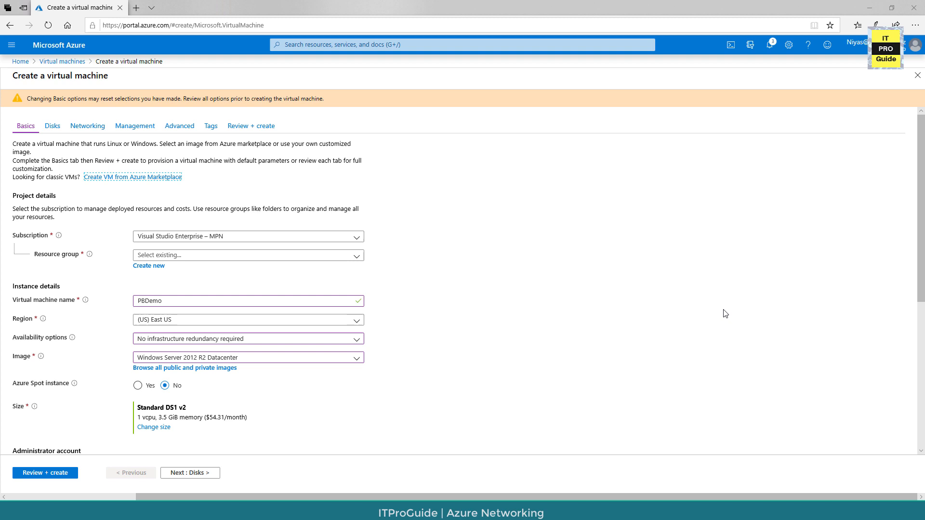
Step: Advance the PBDemo VM wizard through Basics and Disks to the Networking settings
scroll(down, 3)
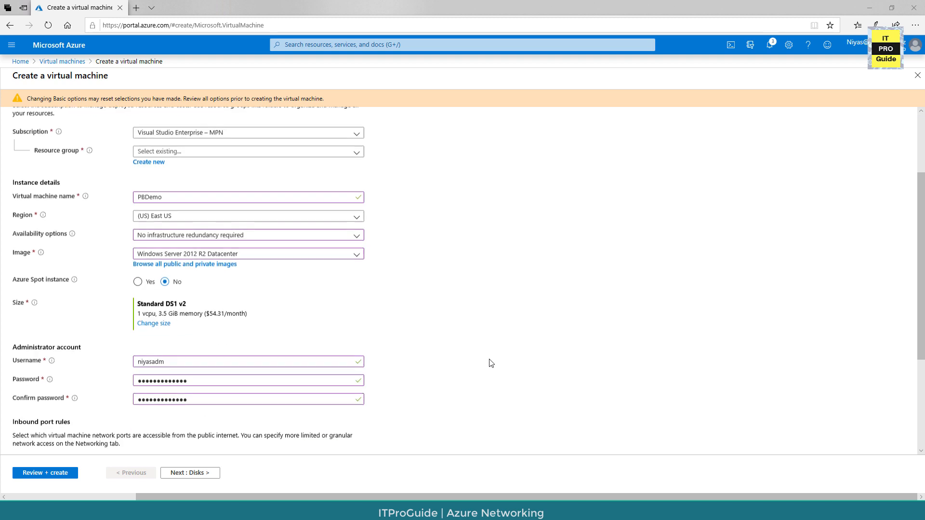
mouse_move(349, 332)
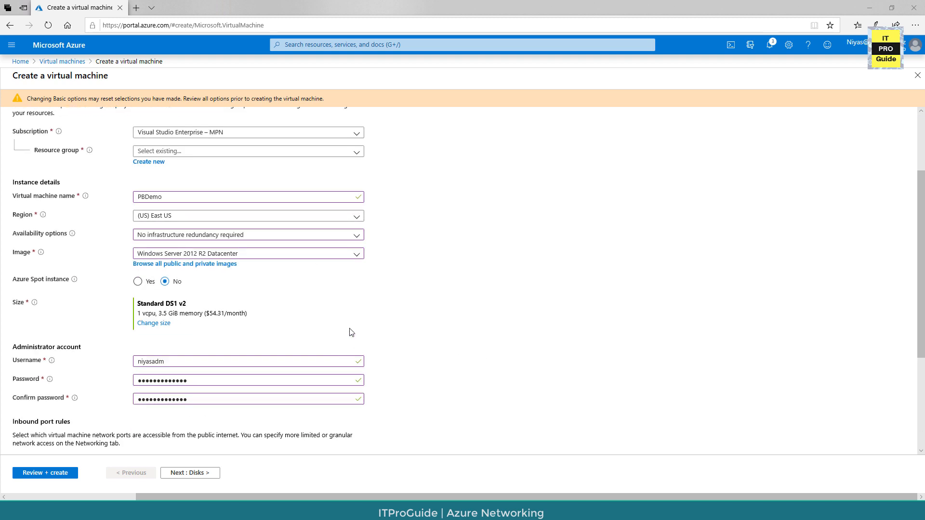
mouse_move(264, 261)
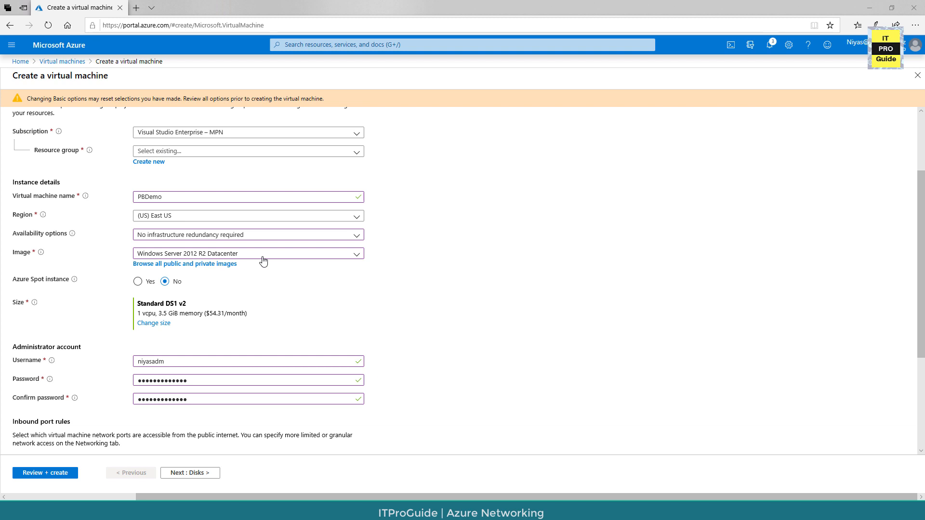
scroll(up, 3)
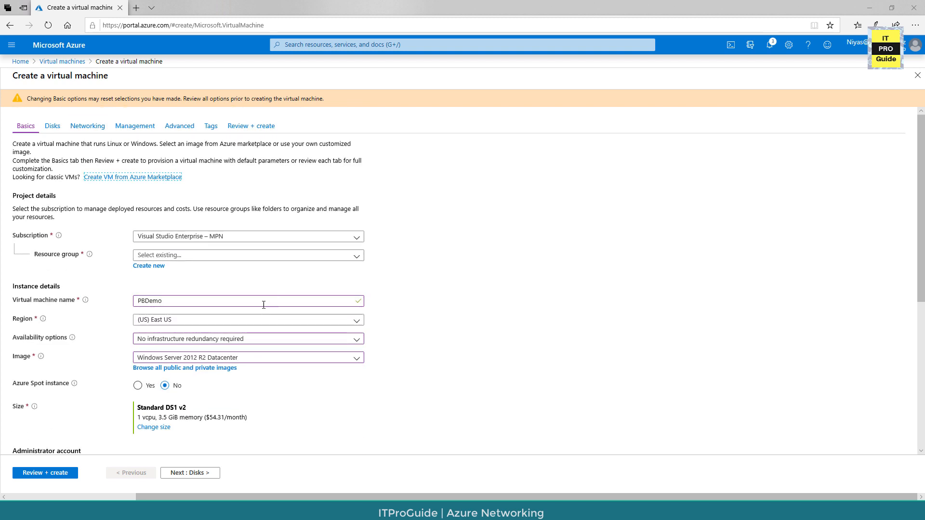
click(190, 472)
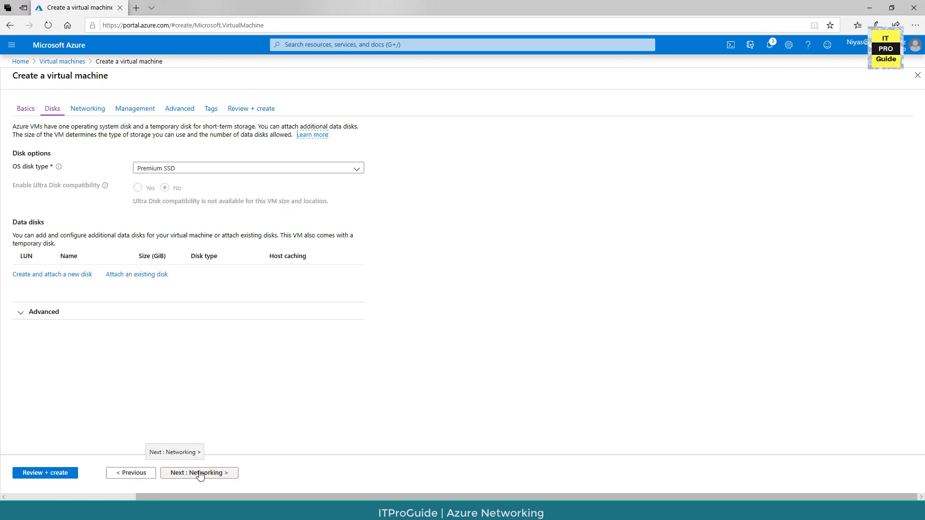
click(198, 472)
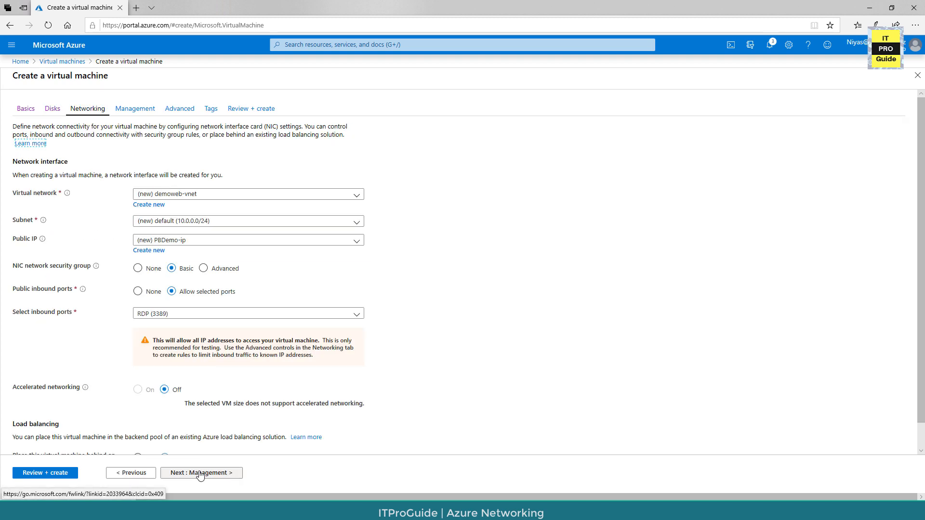
mouse_move(217, 378)
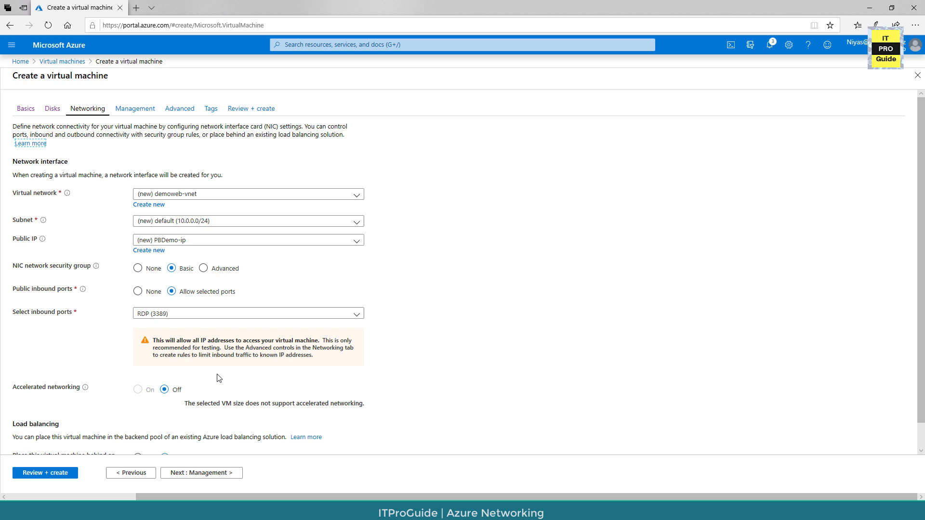
Step: Assign the existing webappdemo public IP, keep the Basic NIC security group allowing RDP (3389), and continue to Management
click(247, 239)
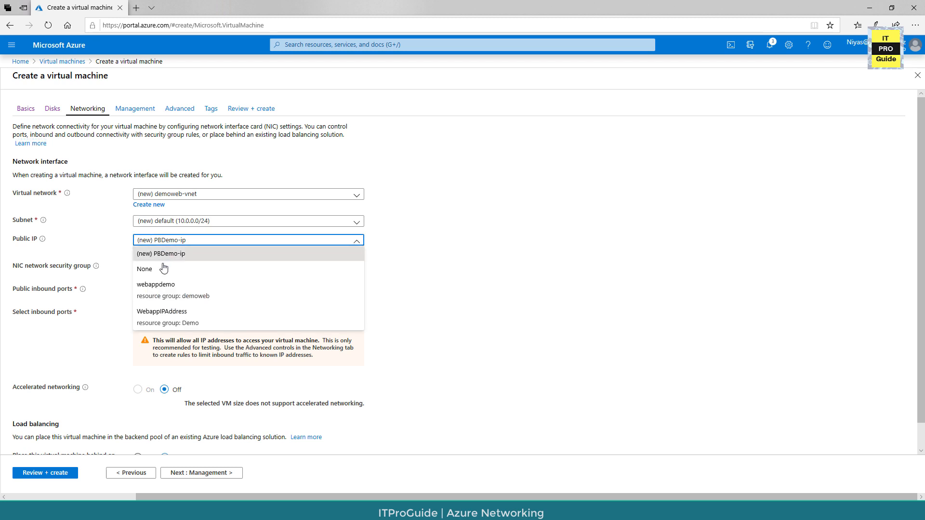
mouse_move(159, 258)
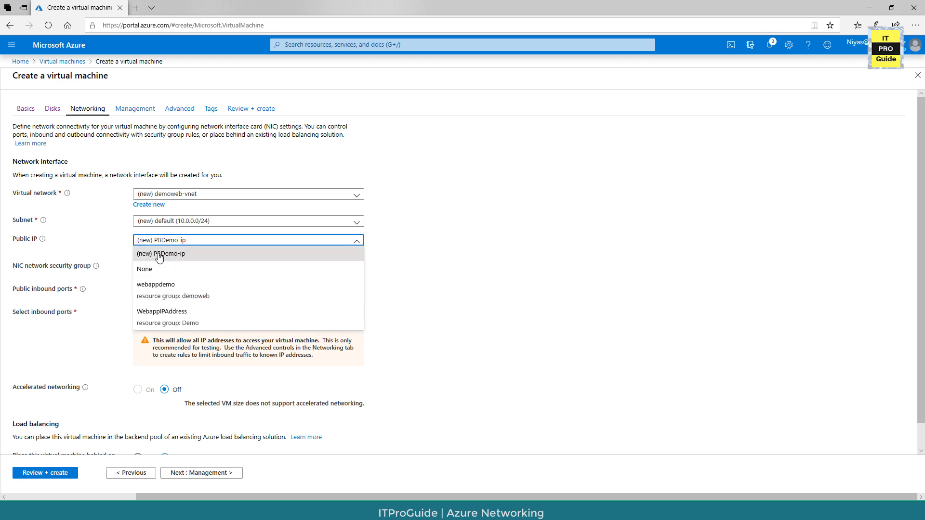
mouse_move(172, 260)
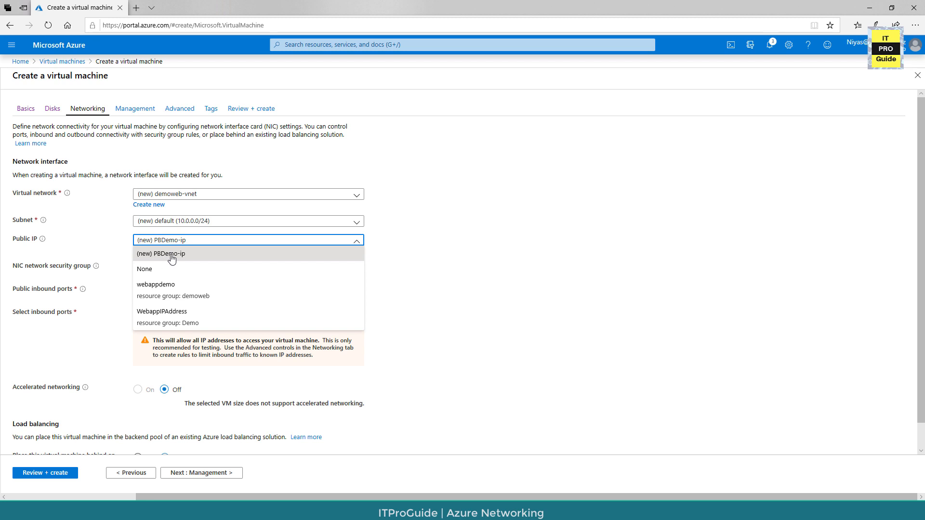
mouse_move(170, 259)
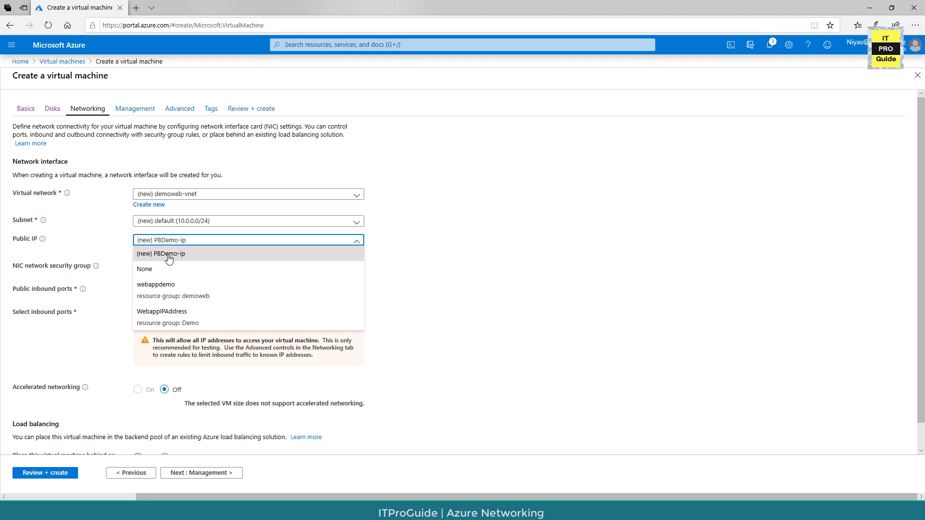
mouse_move(149, 260)
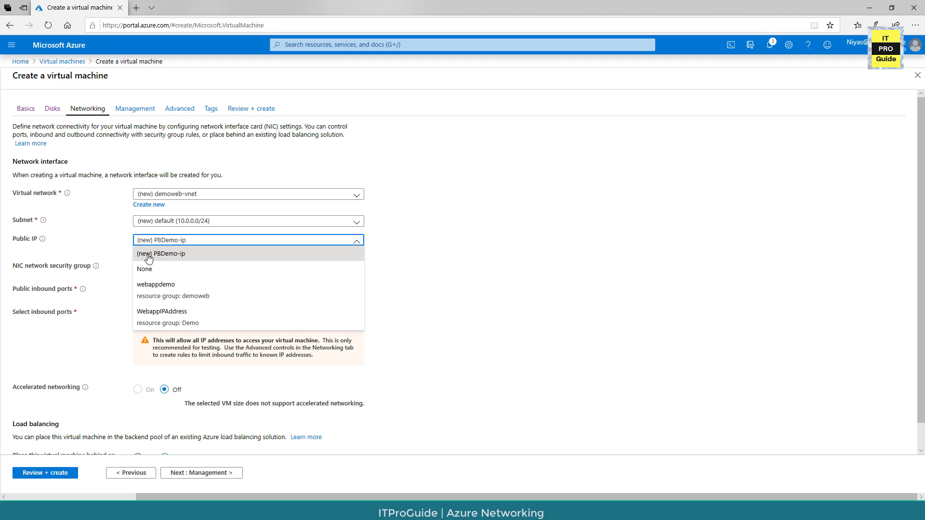
mouse_move(184, 259)
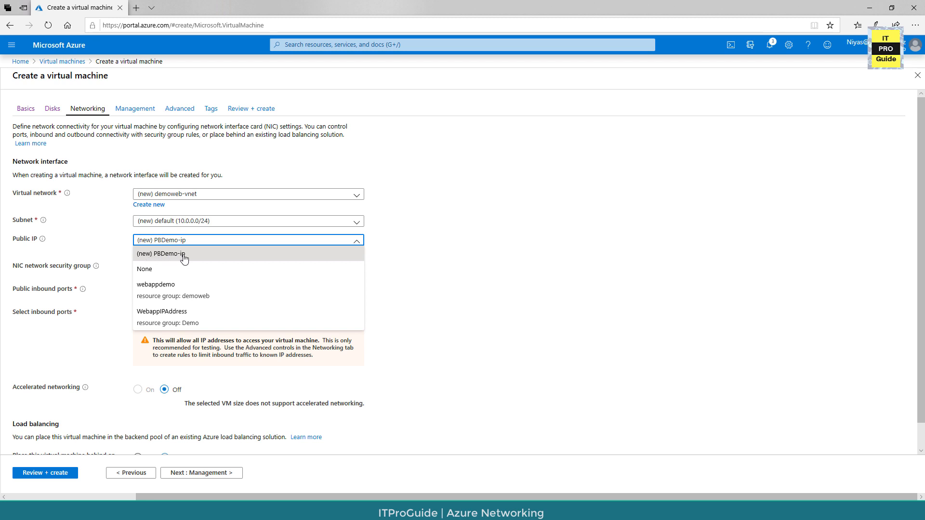
mouse_move(157, 254)
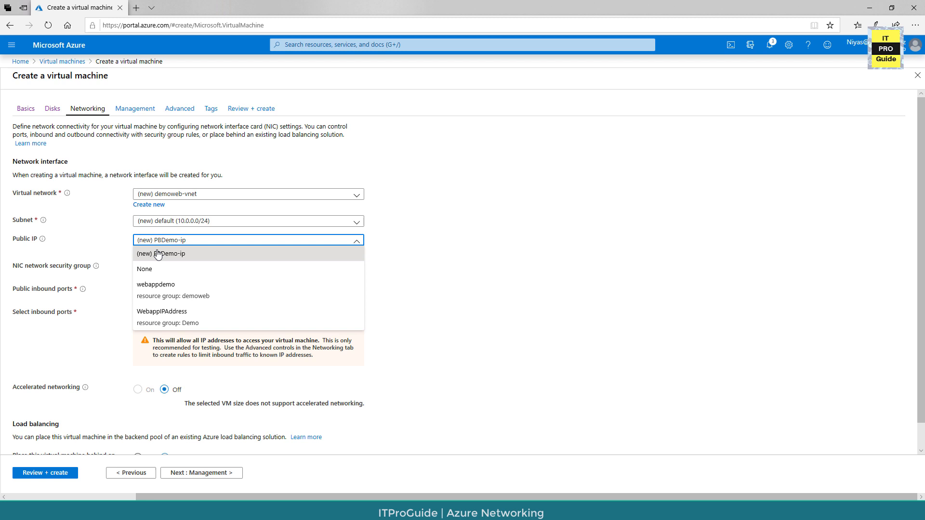
mouse_move(193, 258)
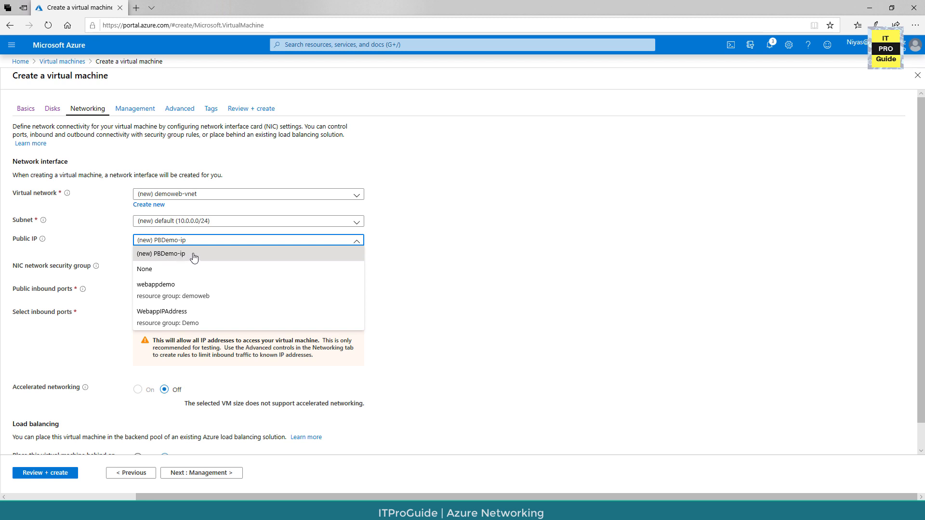
mouse_move(161, 258)
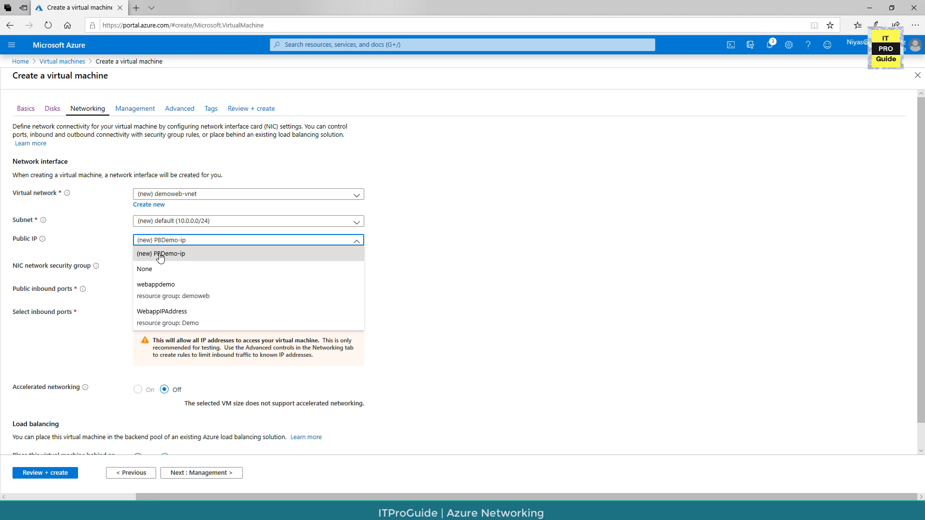
mouse_move(162, 290)
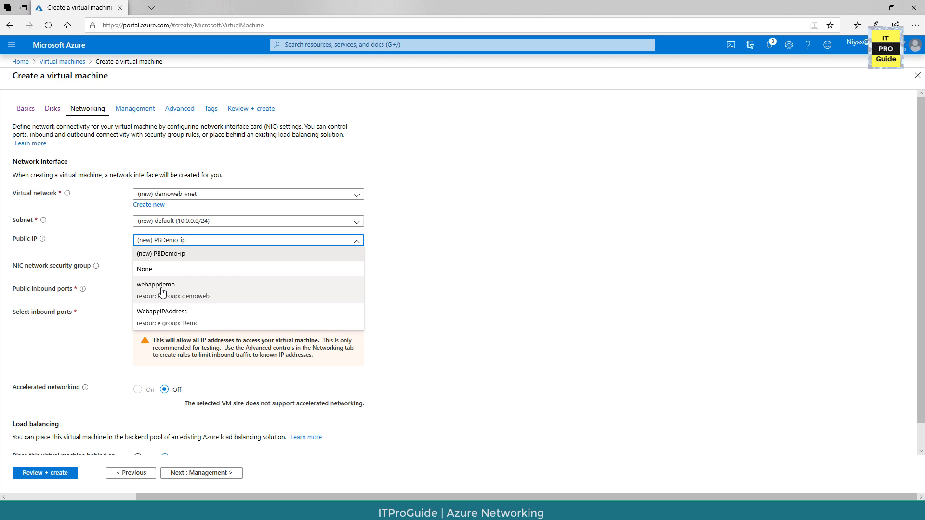
click(156, 285)
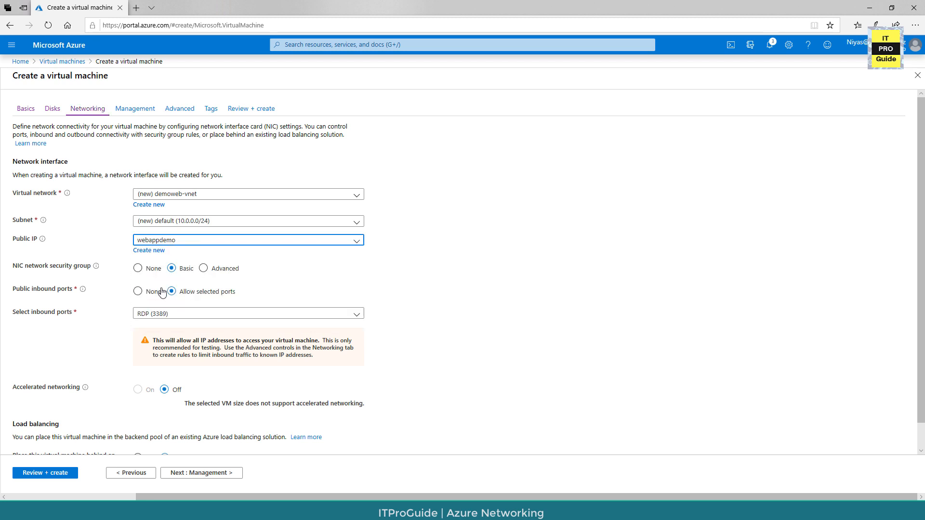
click(203, 269)
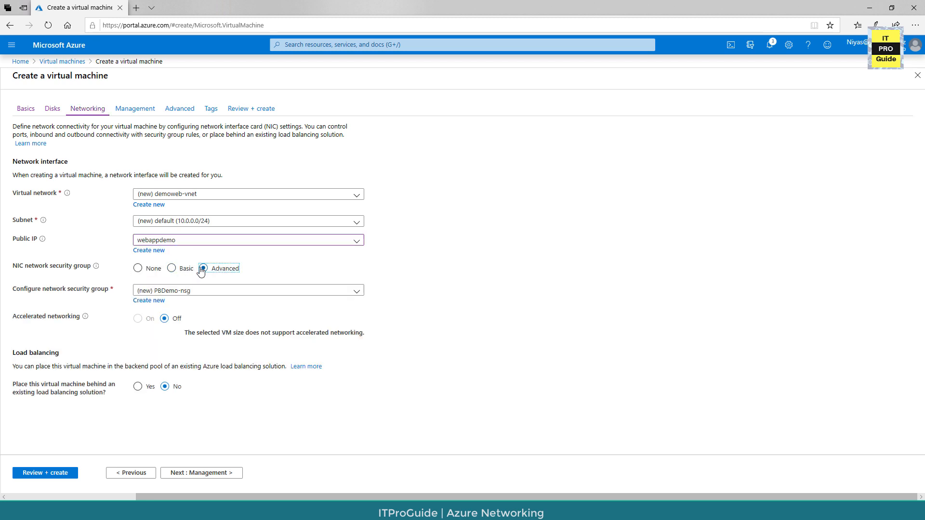
click(171, 269)
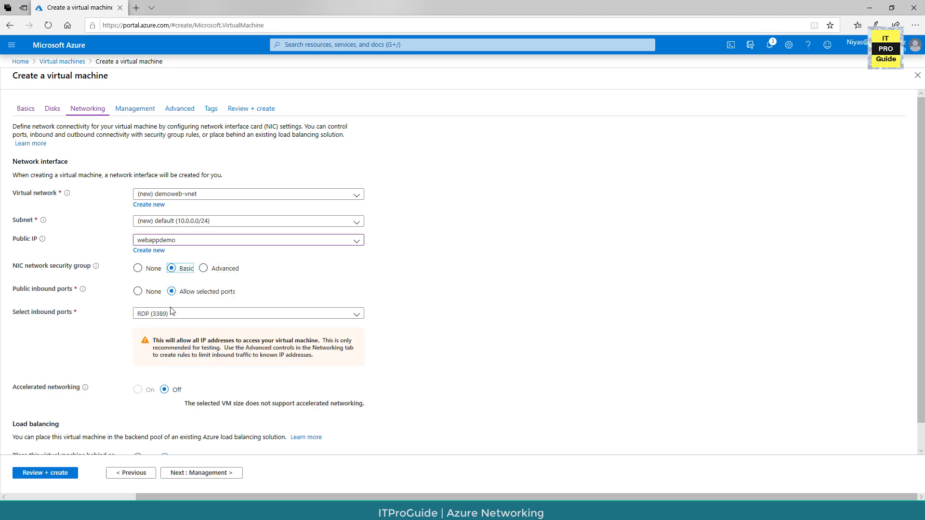
click(246, 313)
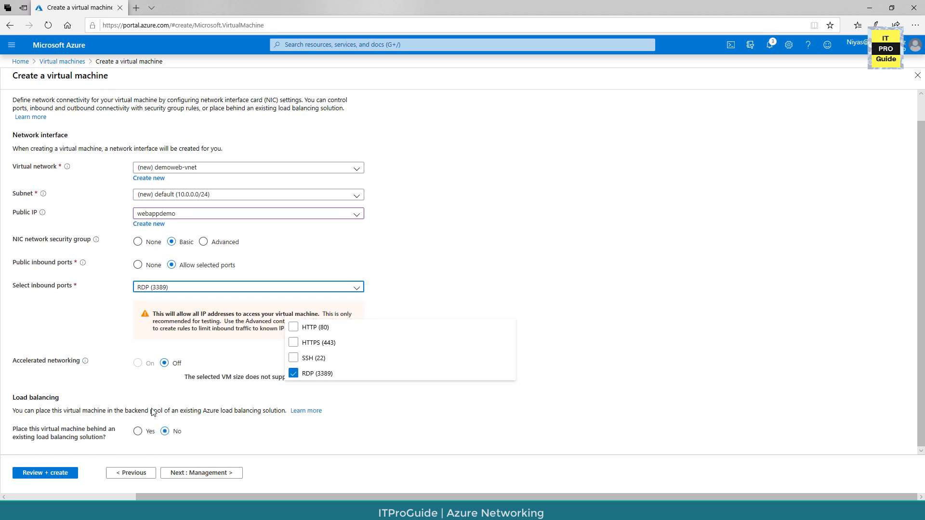
click(200, 472)
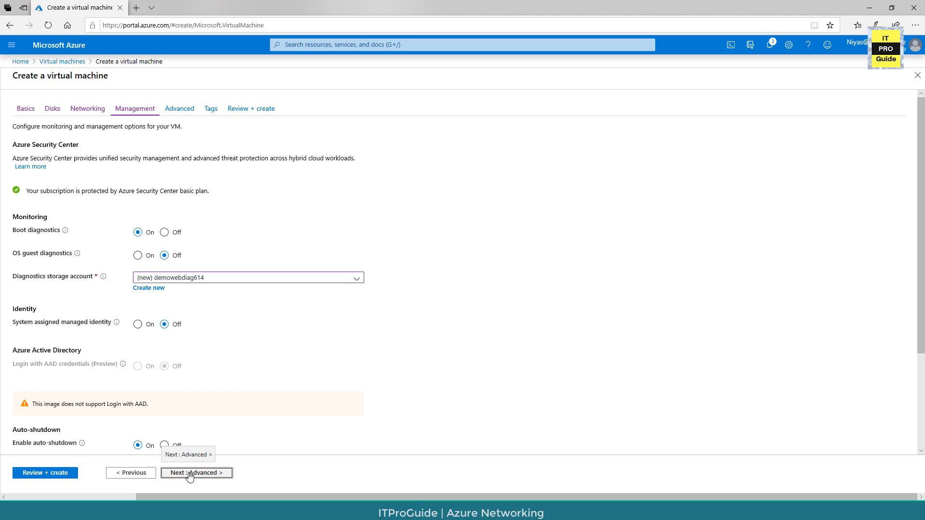
mouse_move(235, 261)
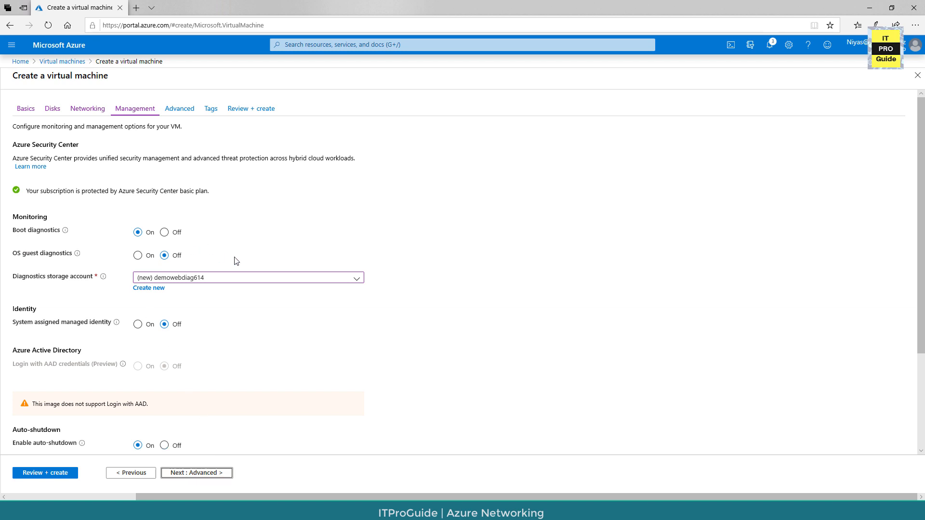
mouse_move(255, 349)
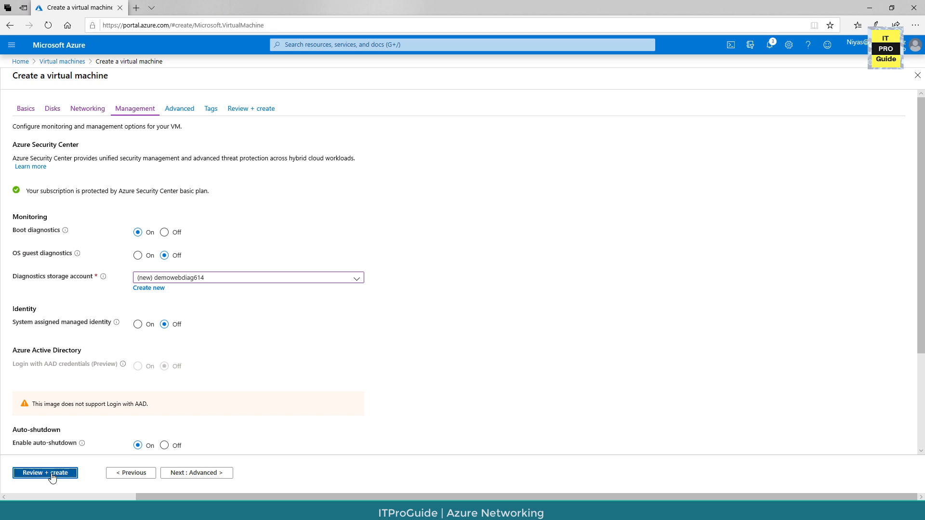
Step: Review and create the PBDemo virtual machine so its deployment completes in demoweb
click(44, 472)
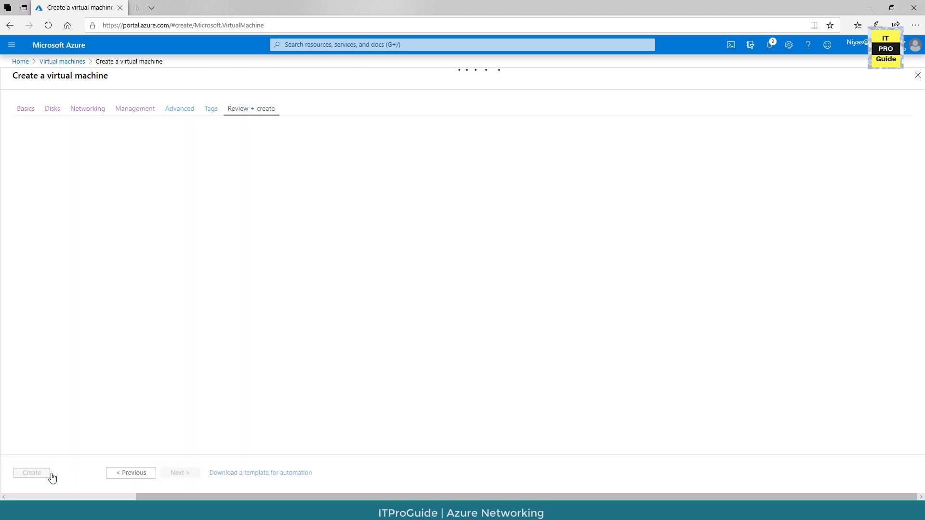
click(30, 472)
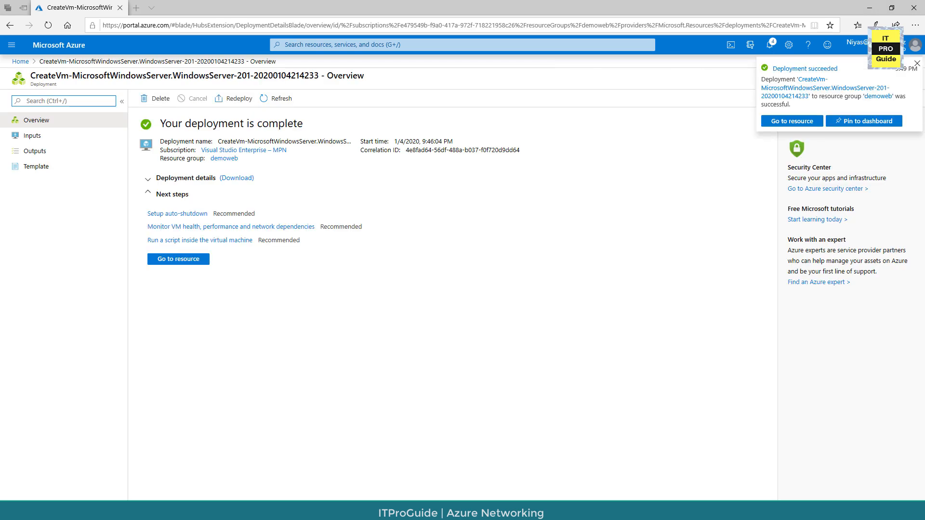
Step: Dismiss the deployment notice and go to the webappdemo public IP resource from Notifications
click(916, 64)
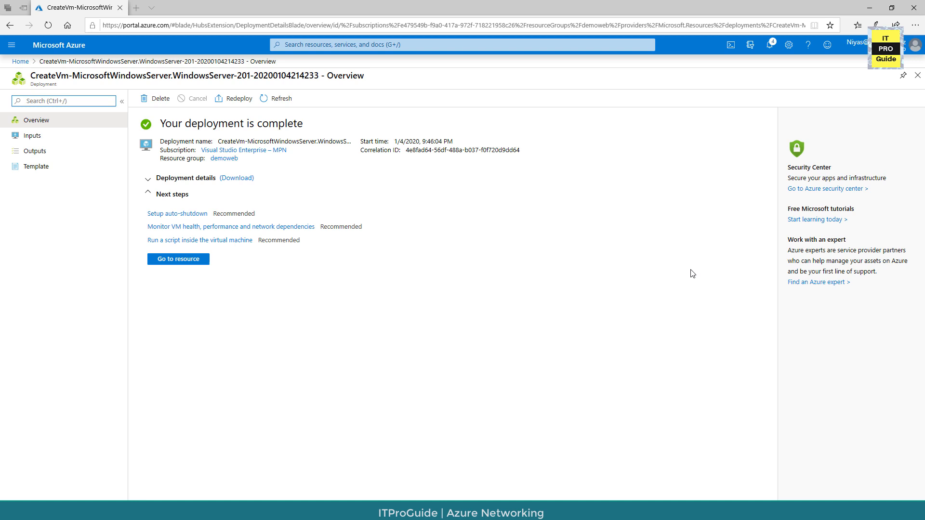
click(768, 45)
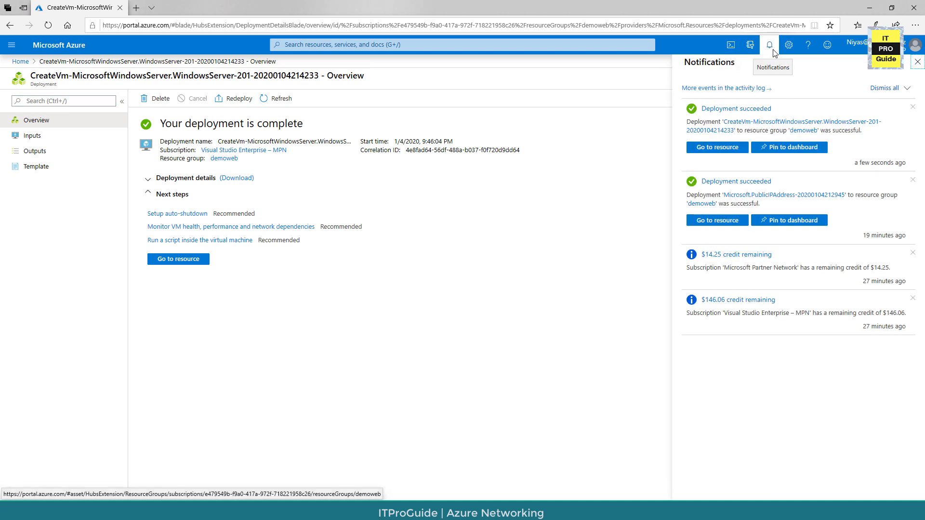
mouse_move(725, 226)
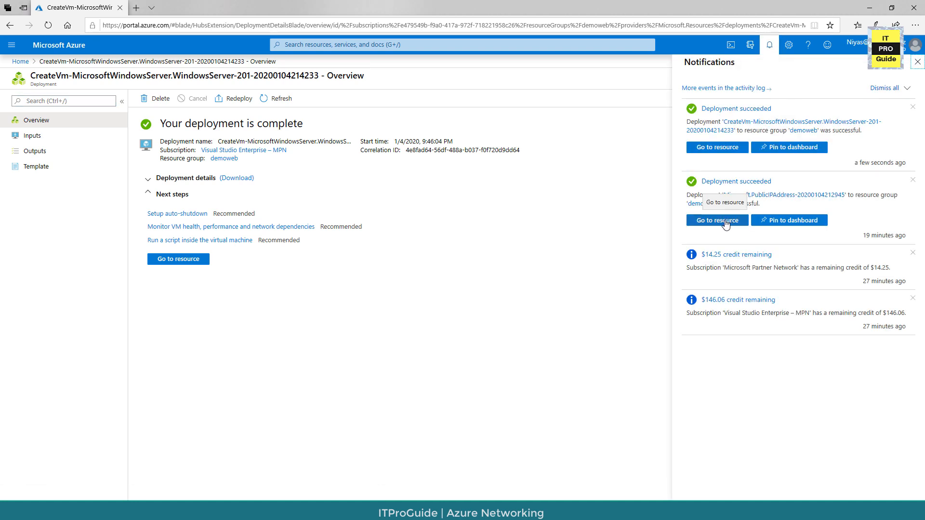
click(715, 220)
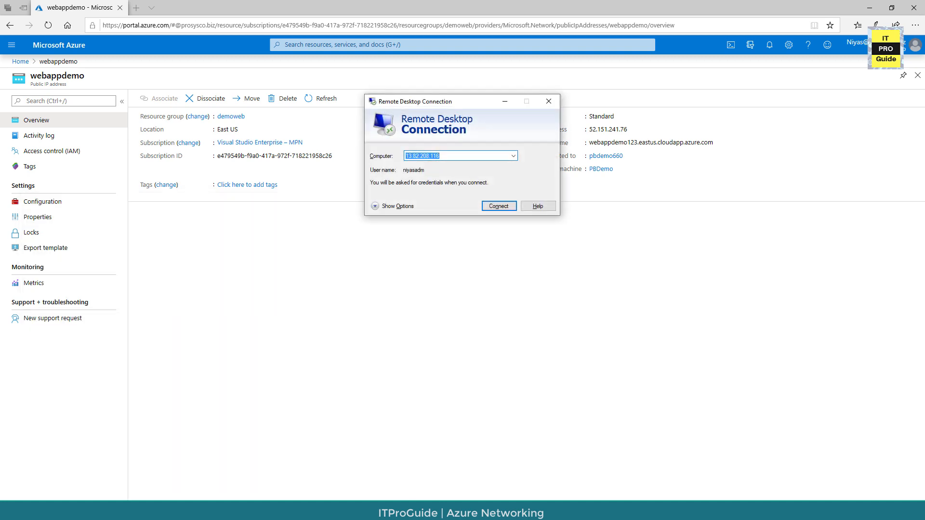
Step: Connect via Remote Desktop to the VM at public IP 52.151.241.76
click(498, 207)
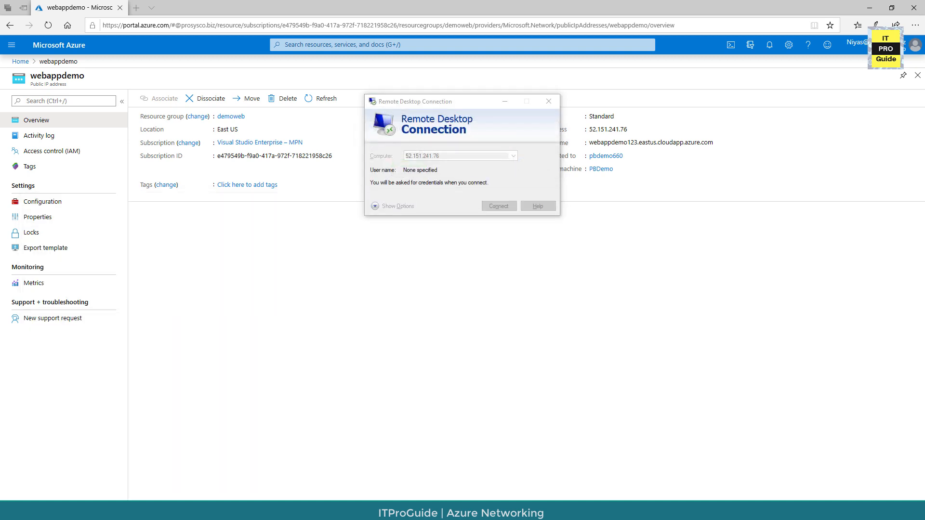
click(498, 207)
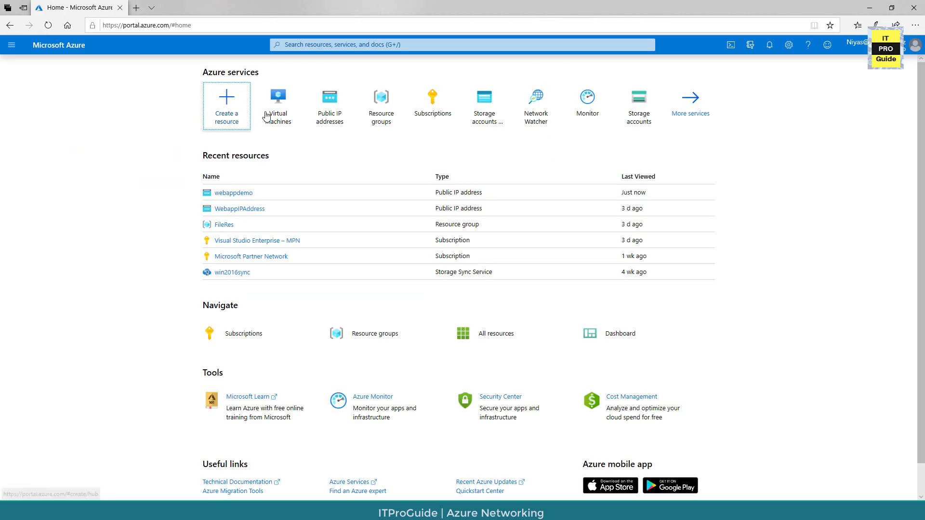
Step: Navigate Virtual machines > PBDemo > Networking to the pbdemo660 network interface
click(277, 106)
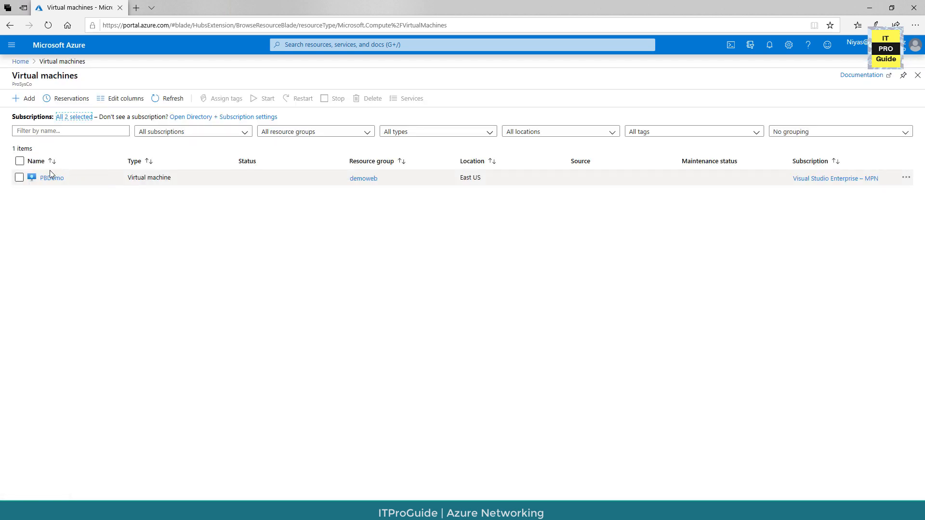
click(52, 177)
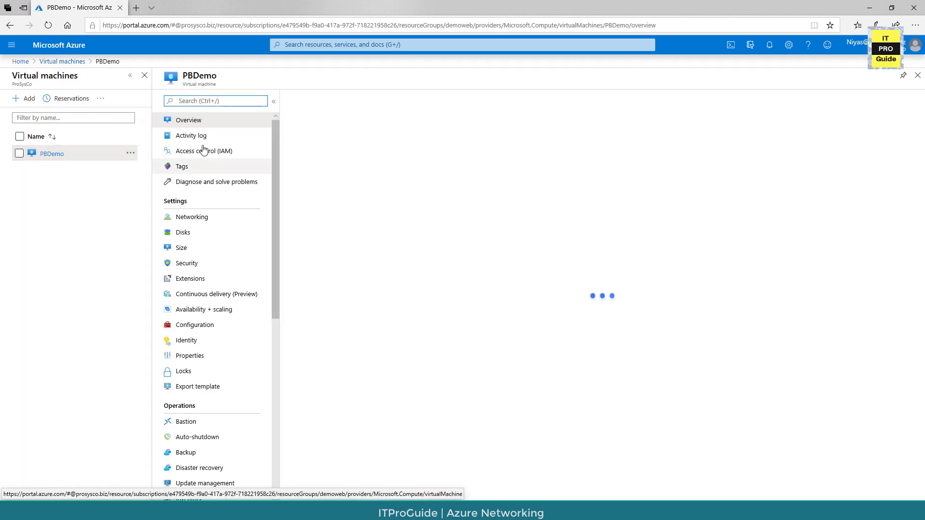
click(190, 216)
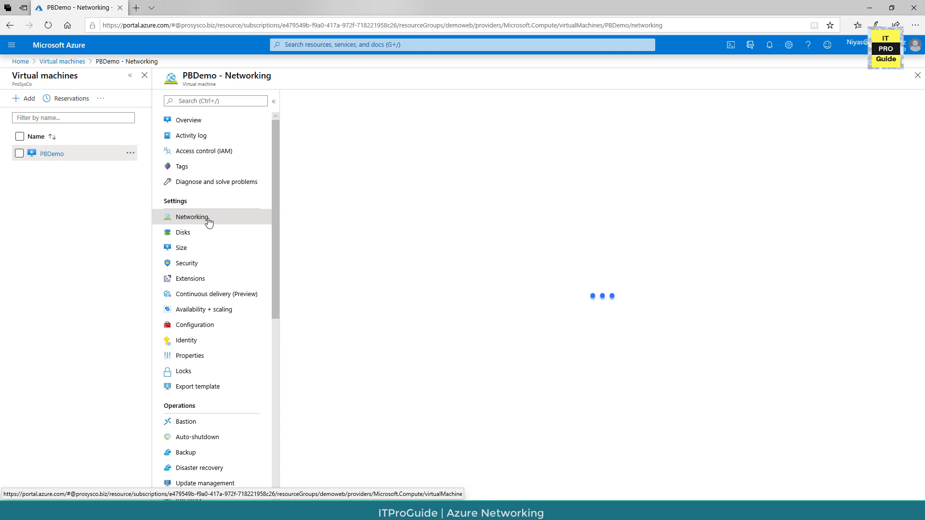
click(191, 216)
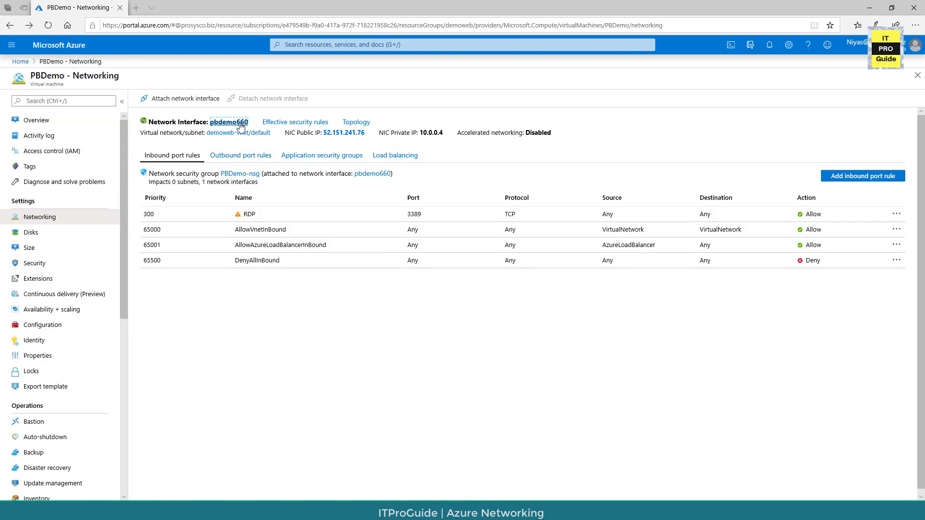
Step: Reach the ipconfig1 settings pane through the interface's IP configurations
click(230, 123)
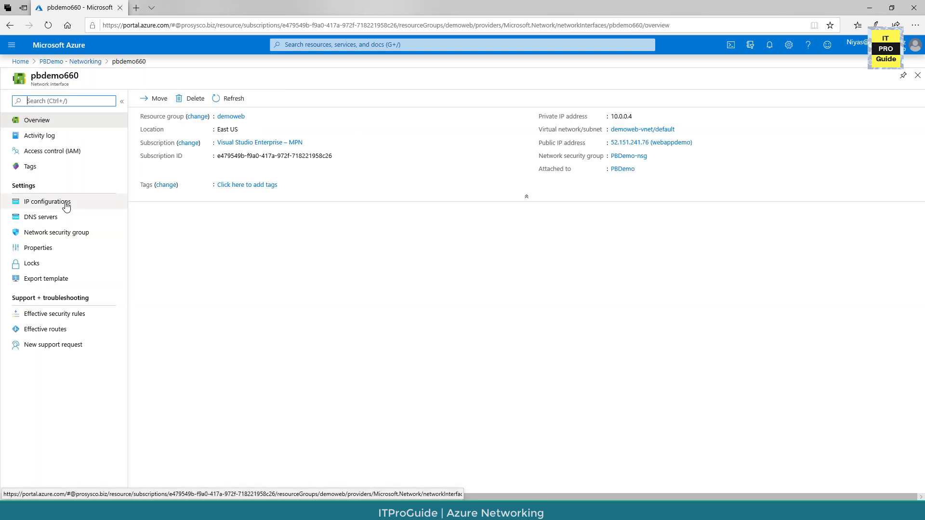
click(46, 201)
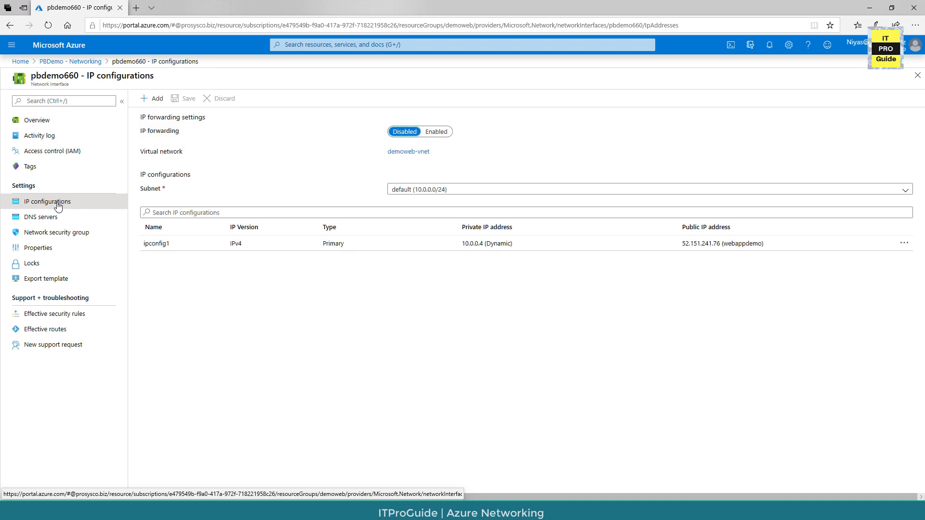
mouse_move(361, 229)
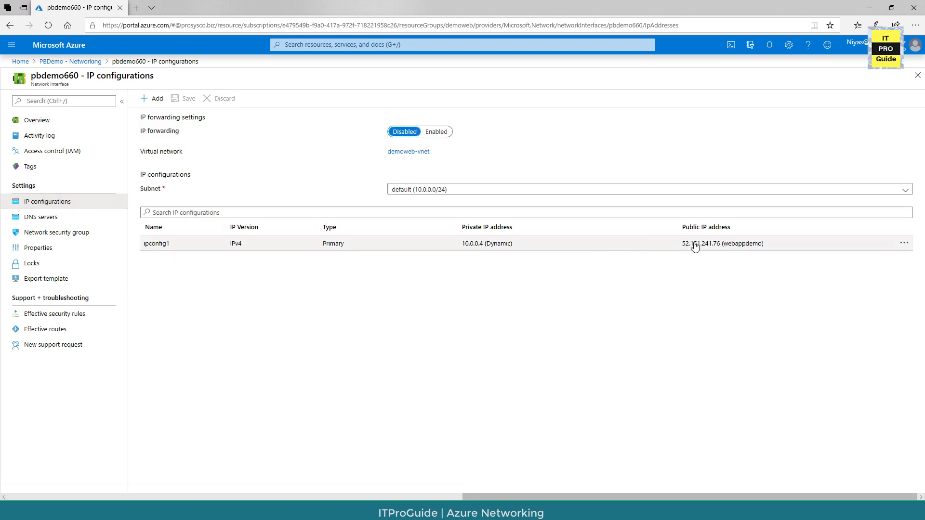
mouse_move(692, 247)
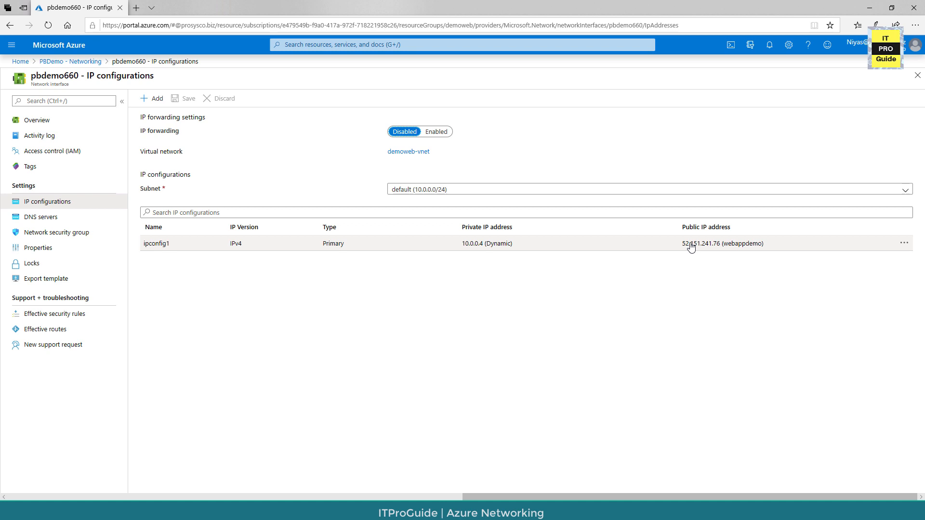
click(156, 243)
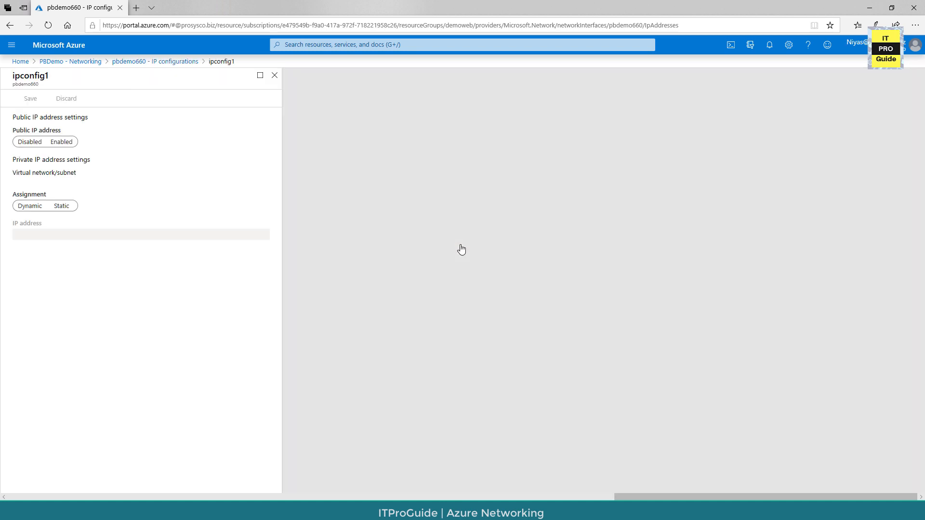
Step: Set ipconfig1's Public IP address to Disabled and save the network interface
click(61, 141)
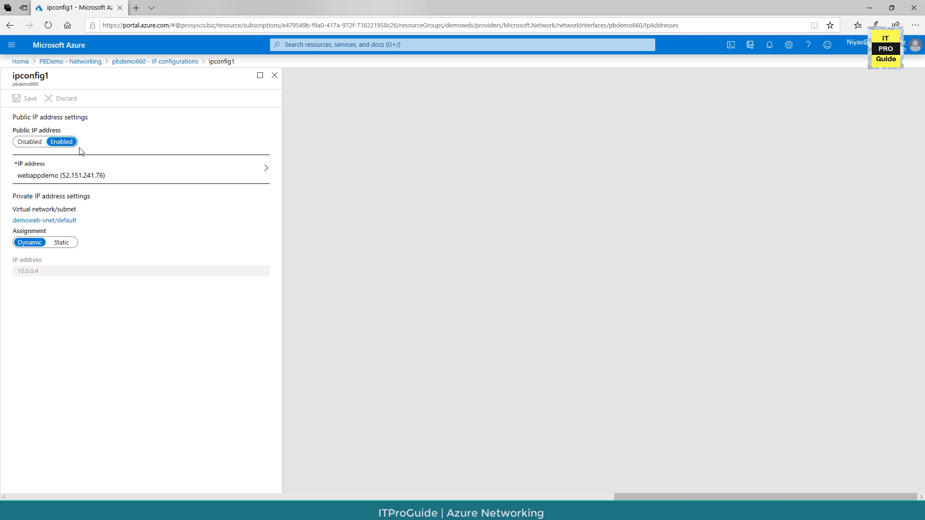
click(29, 141)
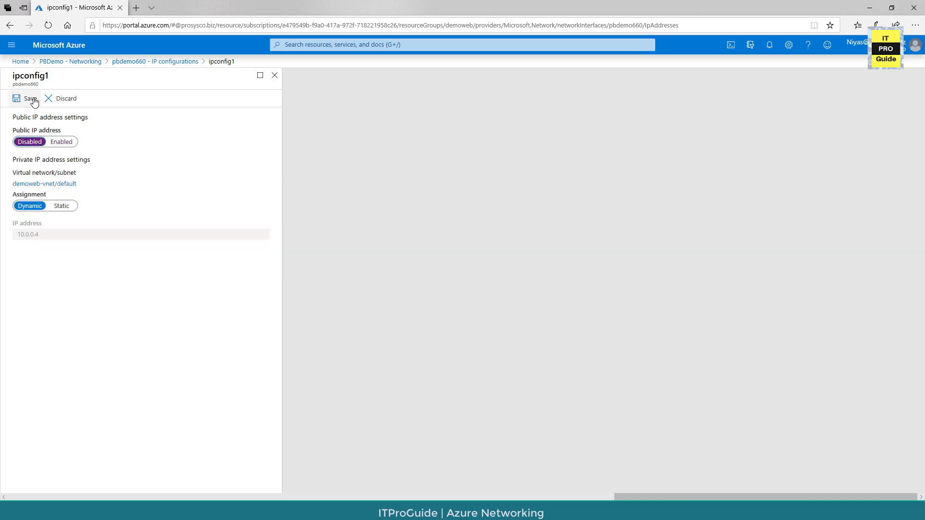
click(28, 98)
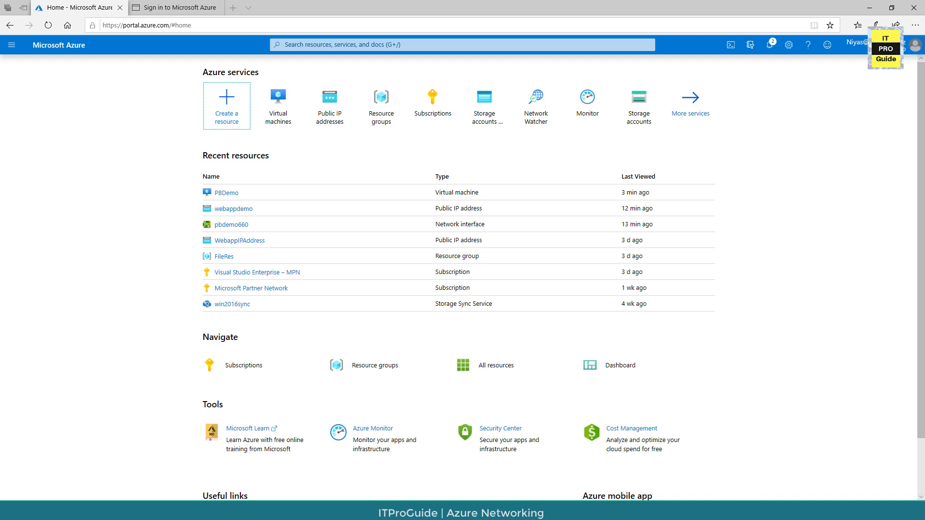
mouse_move(771, 93)
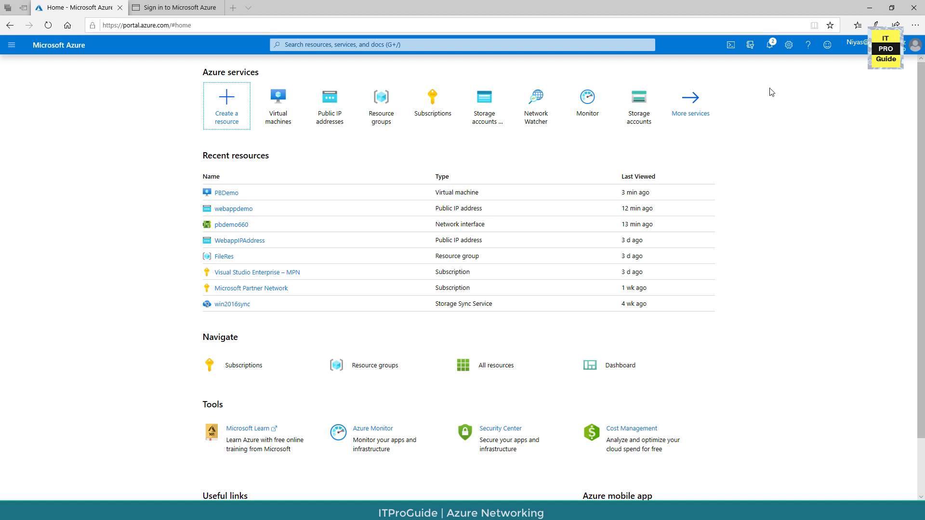
Step: Return from Home through Virtual machines > PBDemo to its Networking settings
click(278, 106)
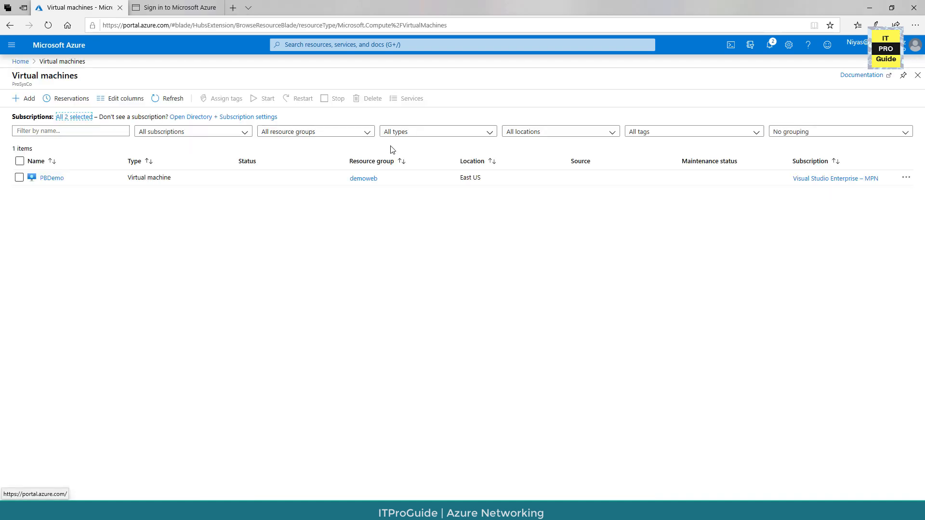
click(52, 178)
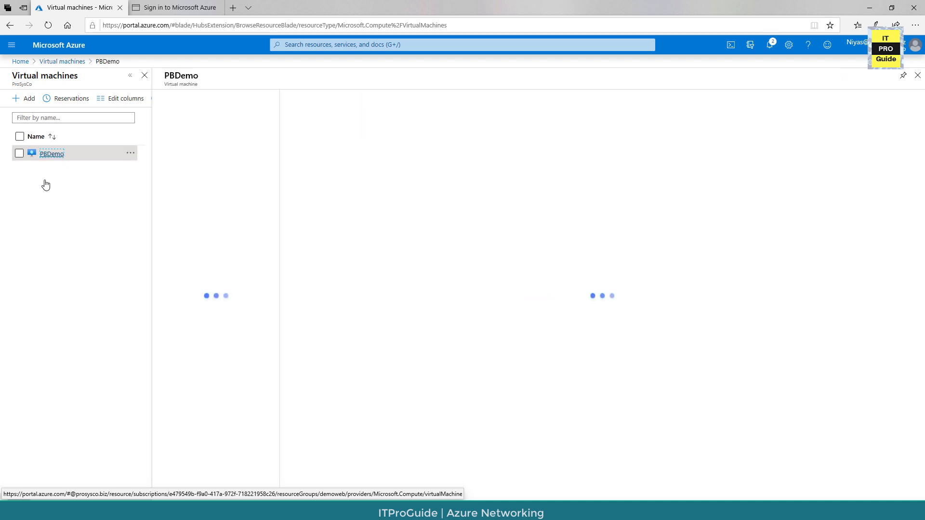
click(51, 154)
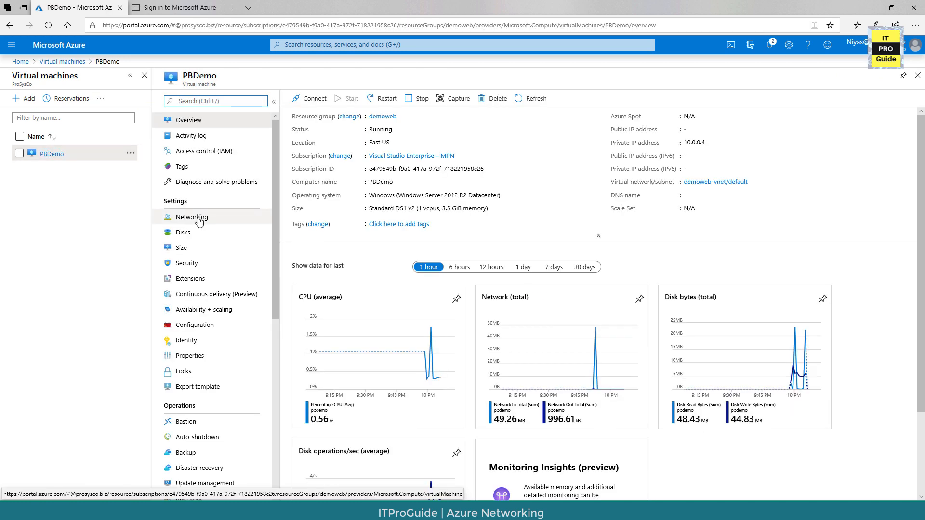
click(190, 217)
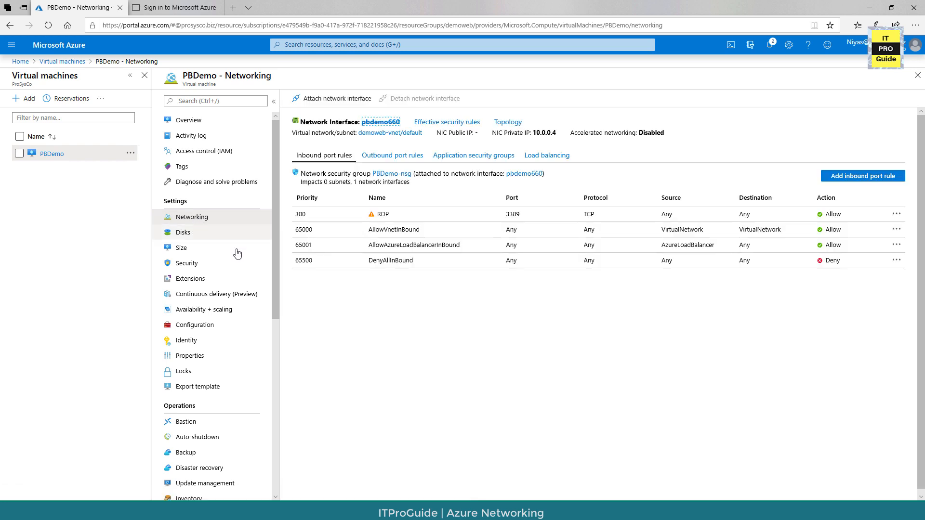
Step: Go through pbdemo660's IP configurations back to the ipconfig1 settings pane
click(381, 122)
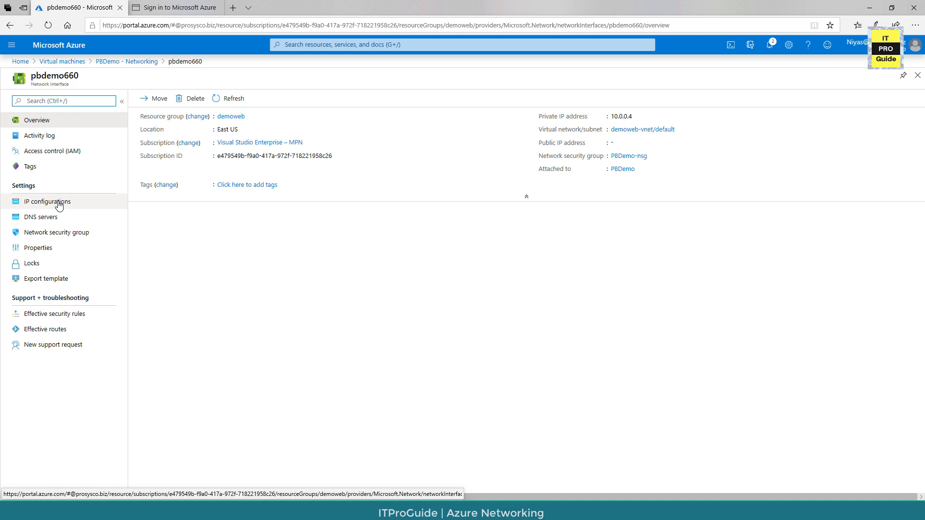
click(48, 202)
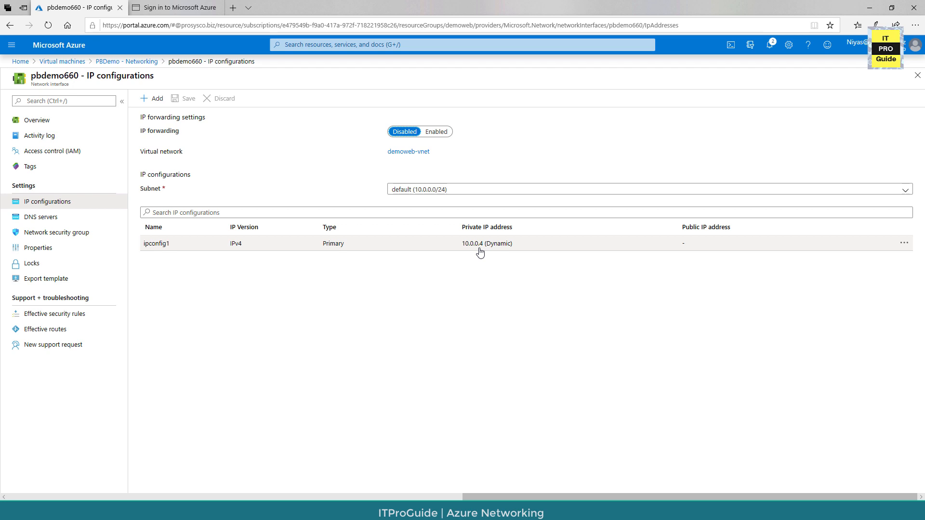
click(156, 243)
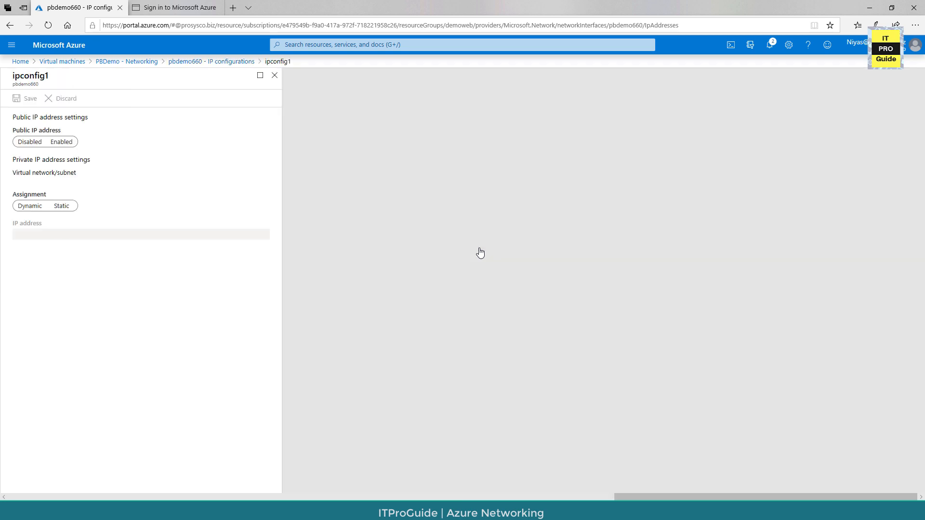
Step: Set the private IP assignment to Static at 10.0.0.4 and save pbdemo660
click(29, 141)
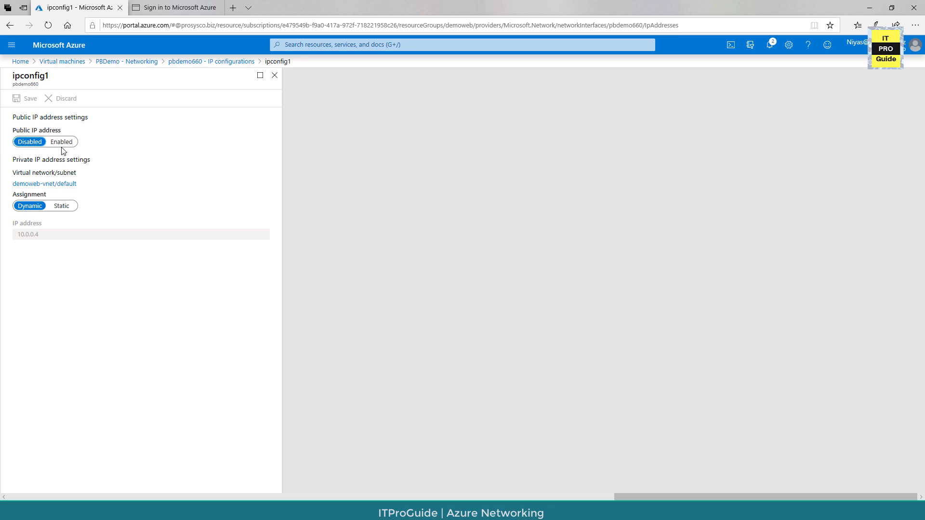
mouse_move(60, 206)
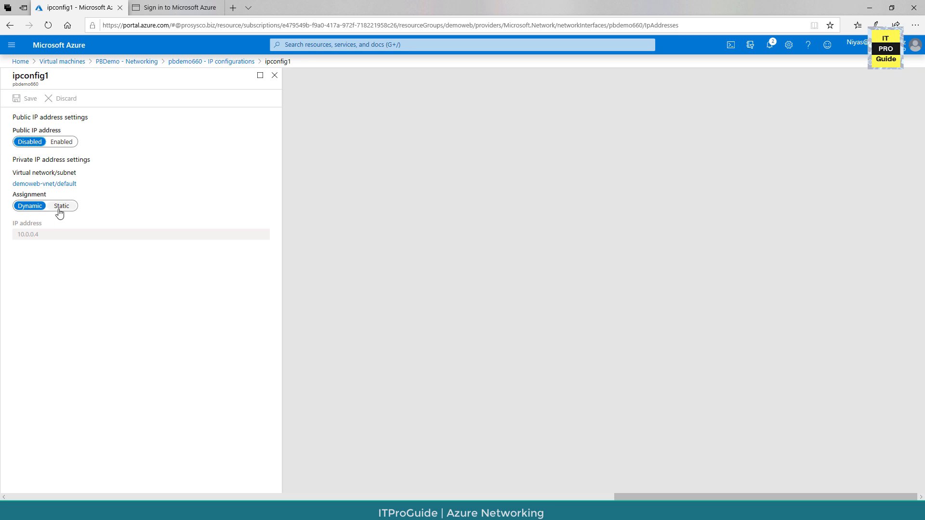
click(62, 205)
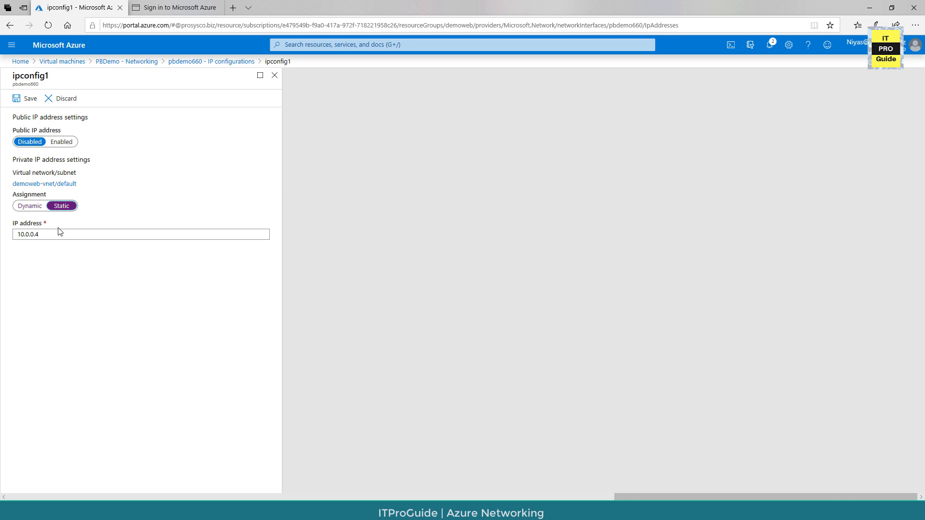
click(141, 234)
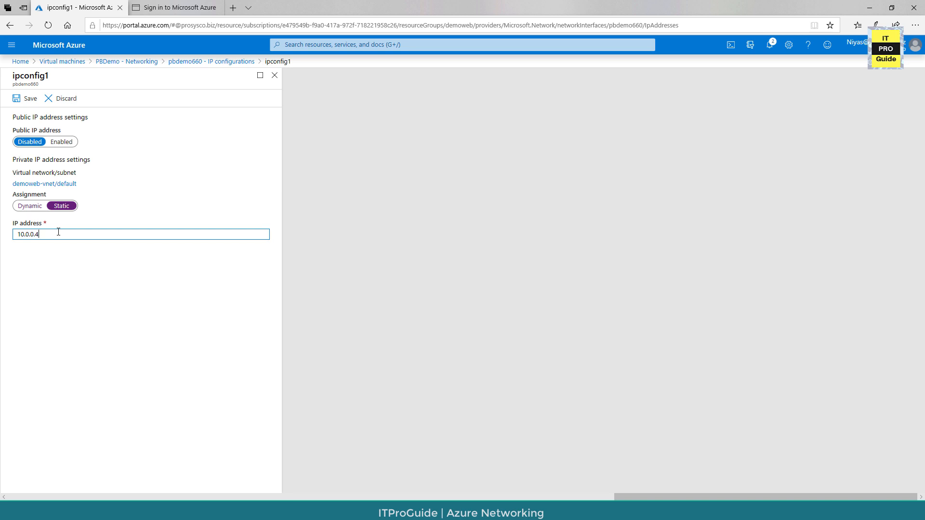
click(26, 98)
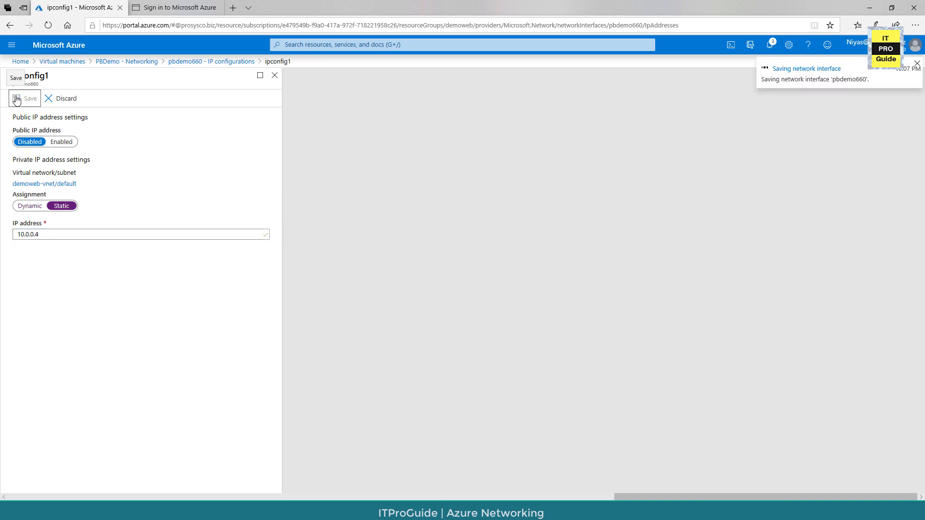
mouse_move(373, 124)
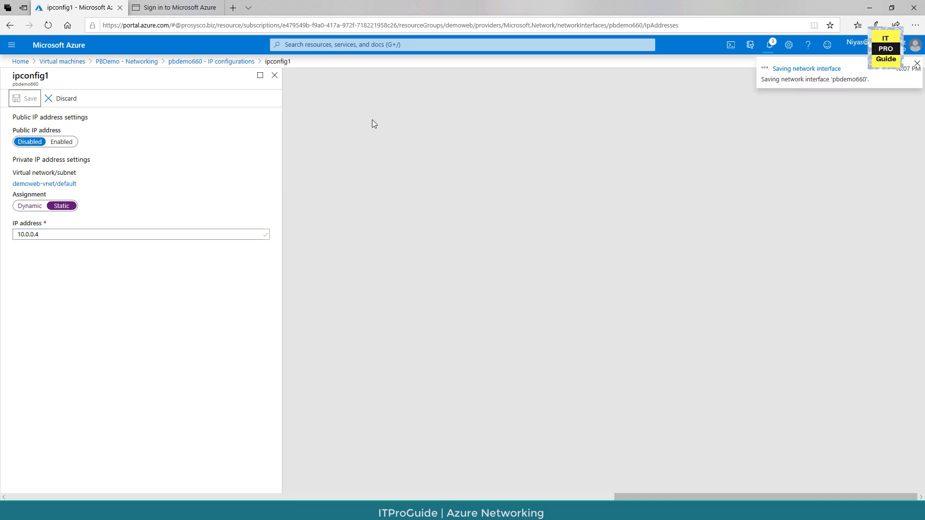
mouse_move(500, 117)
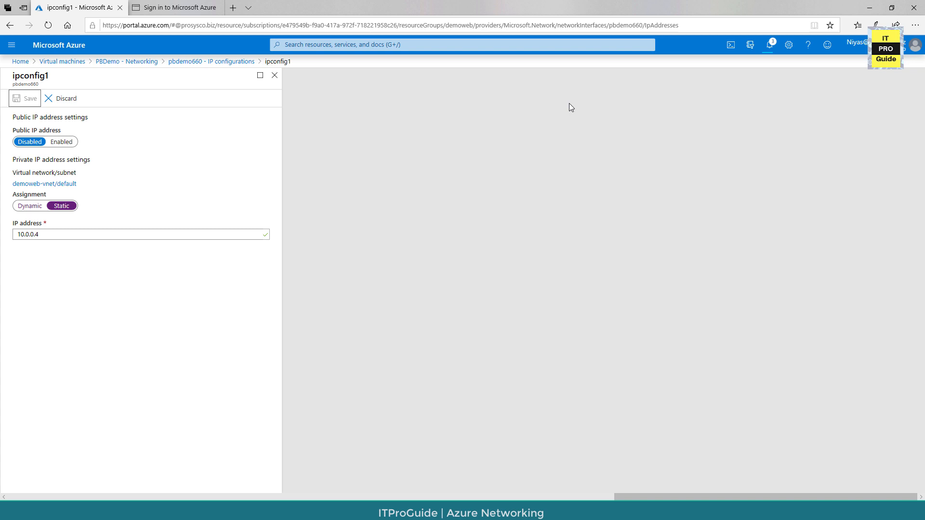
mouse_move(56, 243)
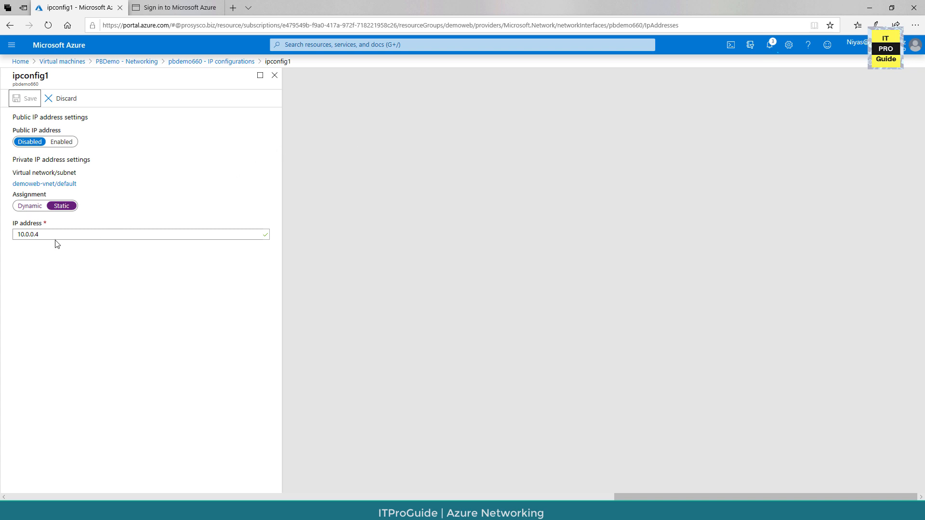